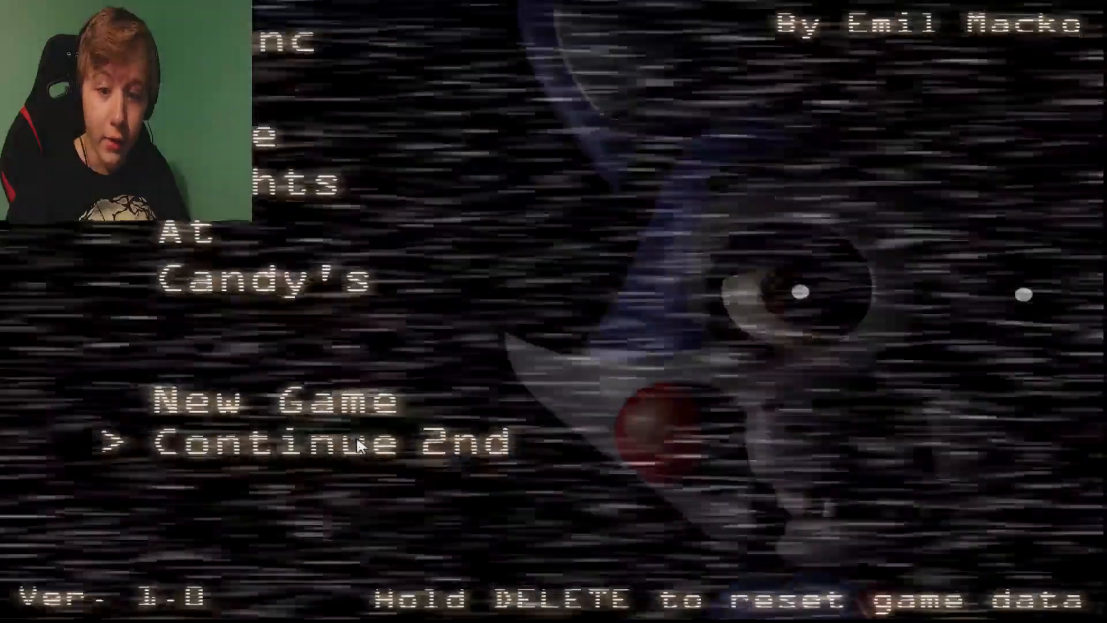
Continue the saved game from the title menu to begin the night.
left_click(339, 443)
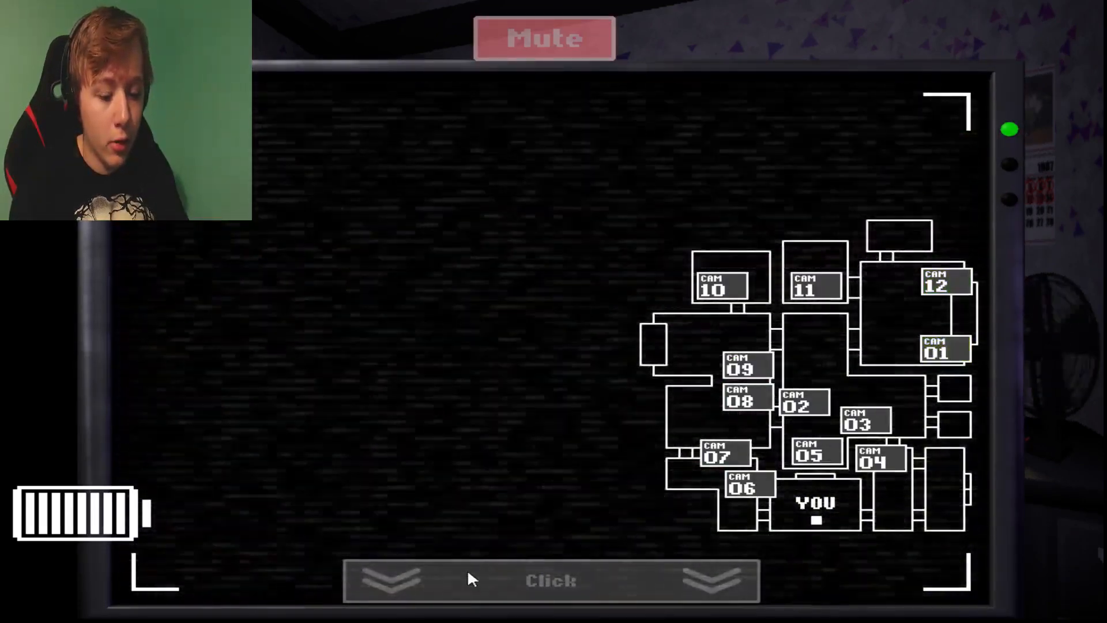
Glance at the office, view CAM 06, 08 and 05, then raise the monitor again.
left_click(550, 579)
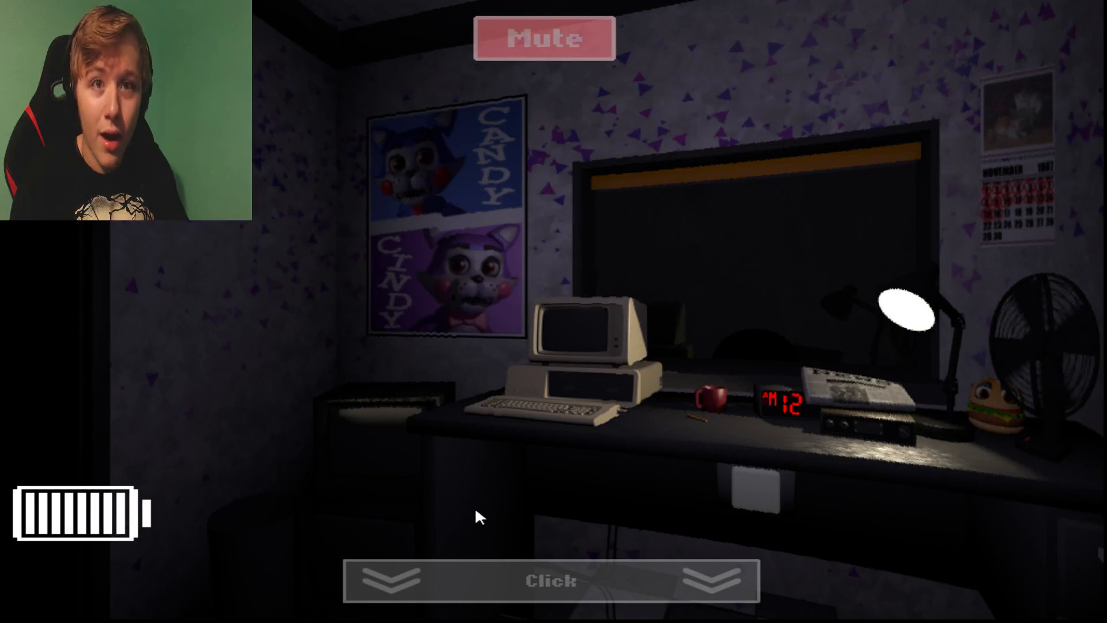
mouse_move(483, 305)
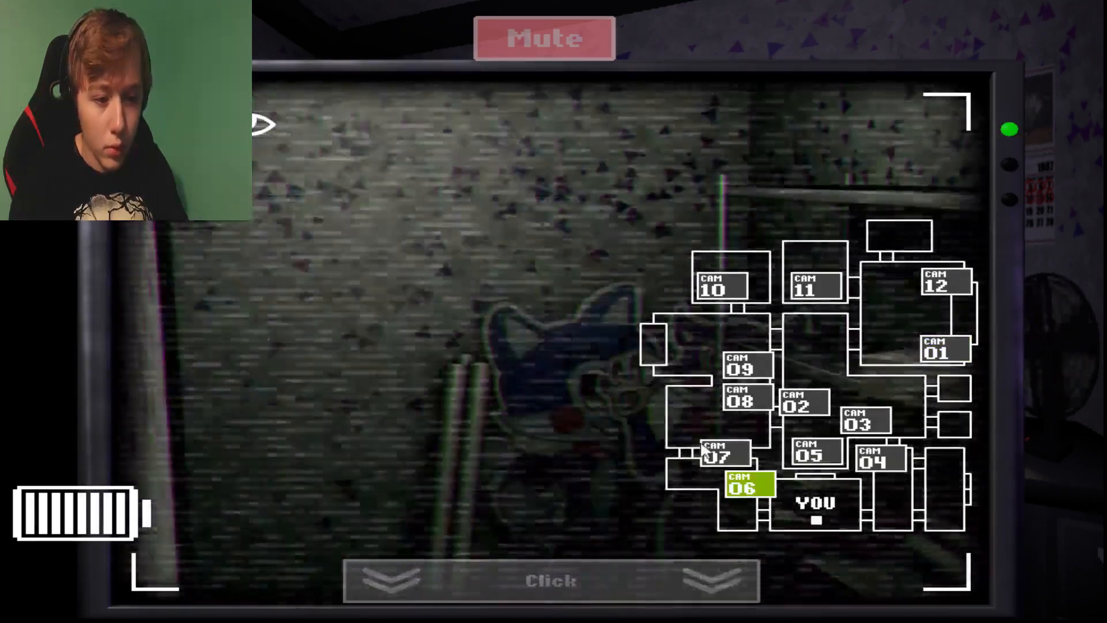
left_click(742, 401)
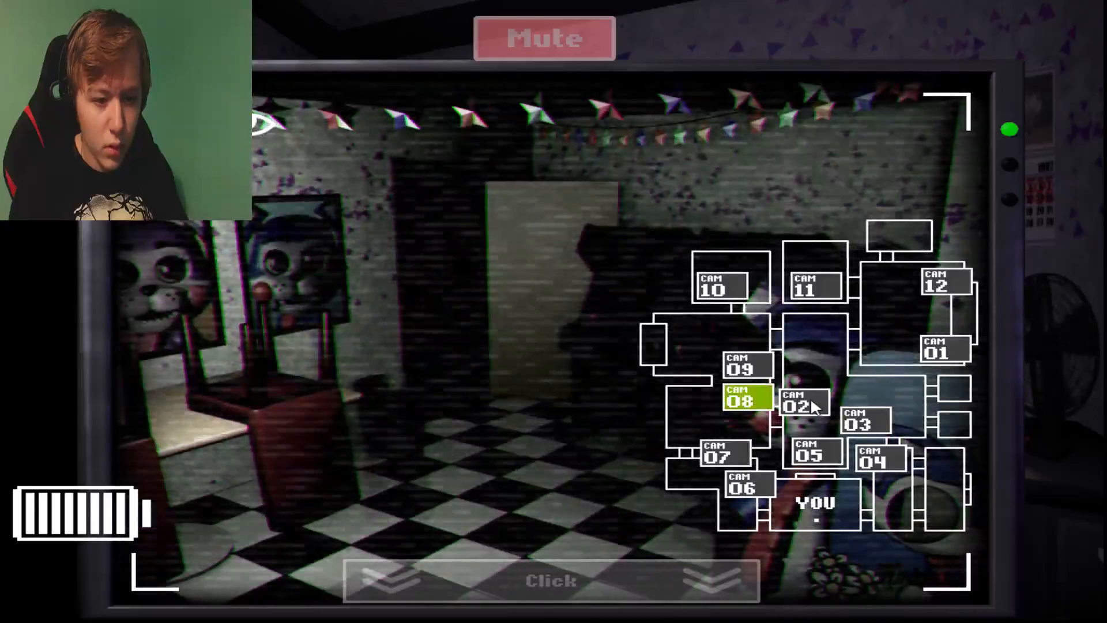
left_click(731, 282)
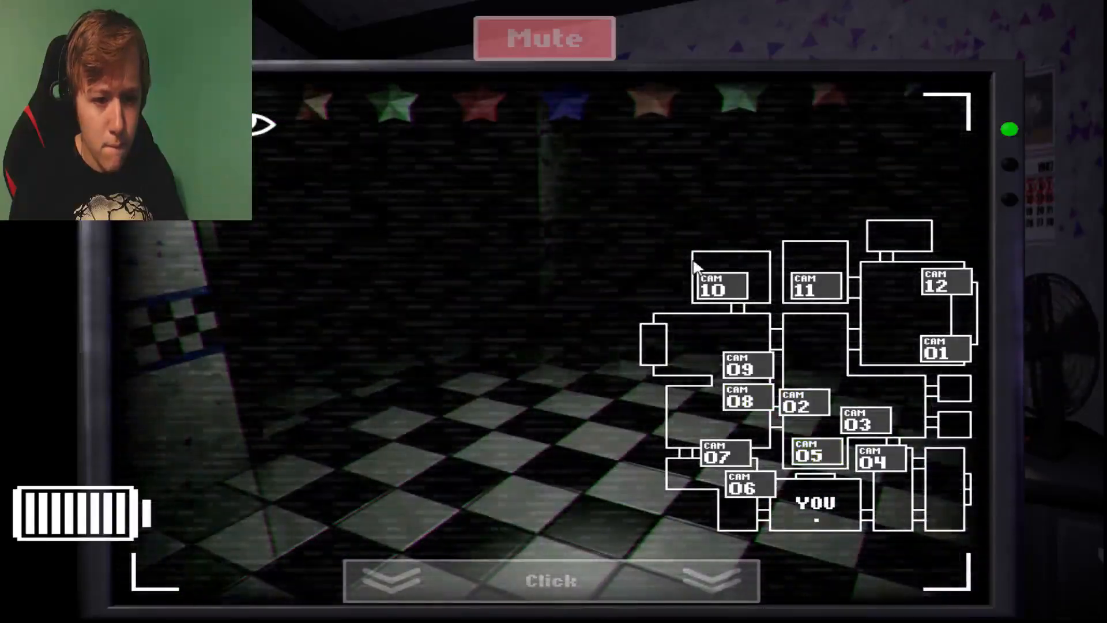
left_click(719, 284)
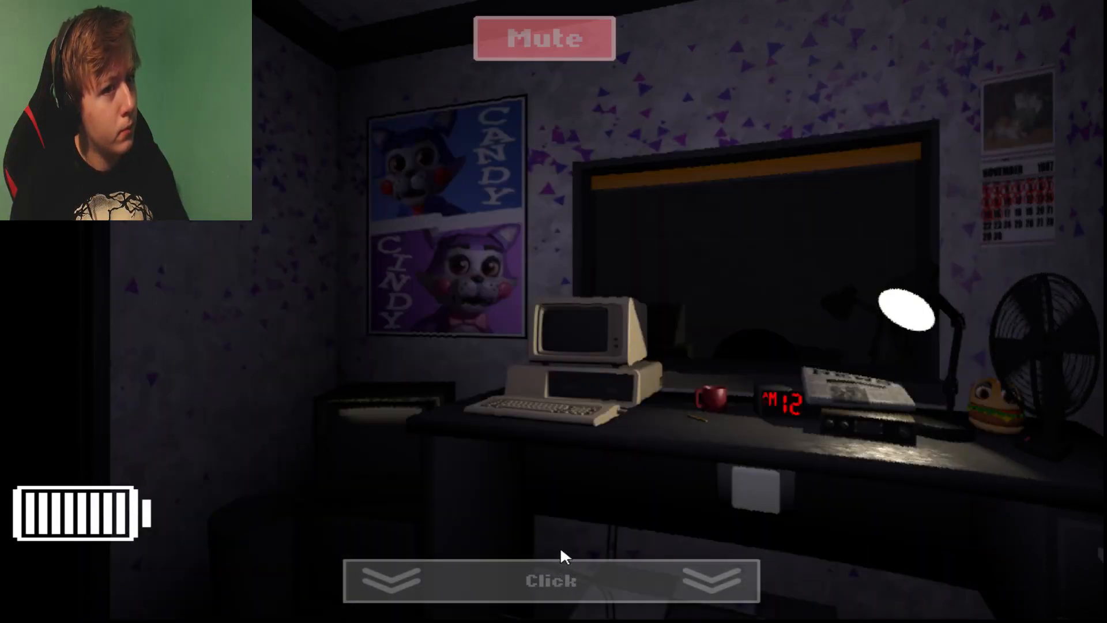
mouse_move(510, 508)
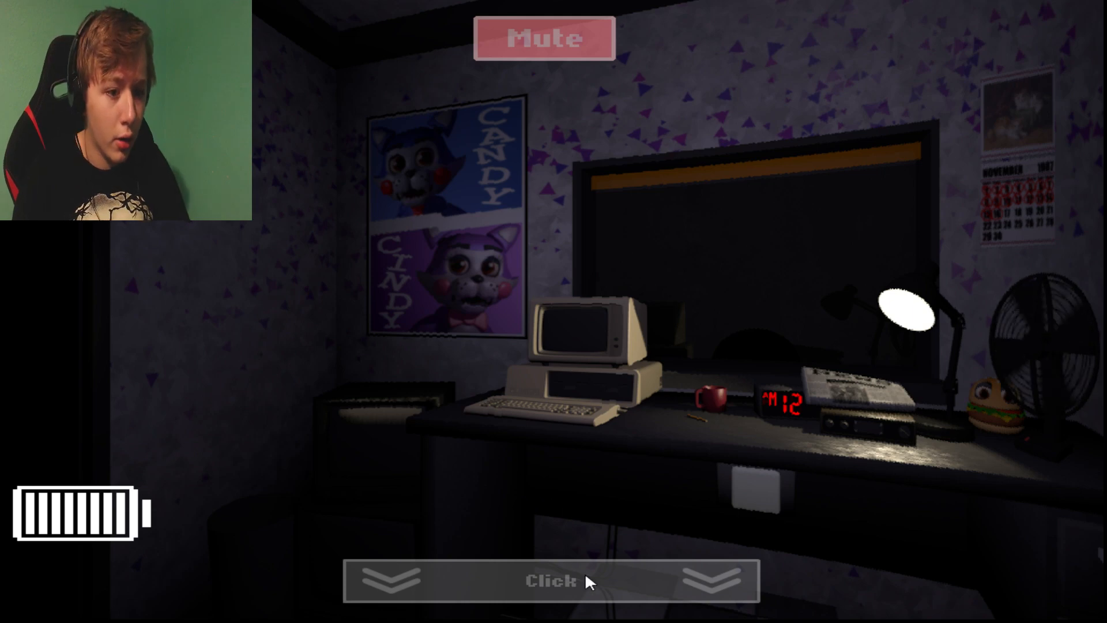
left_click(549, 580)
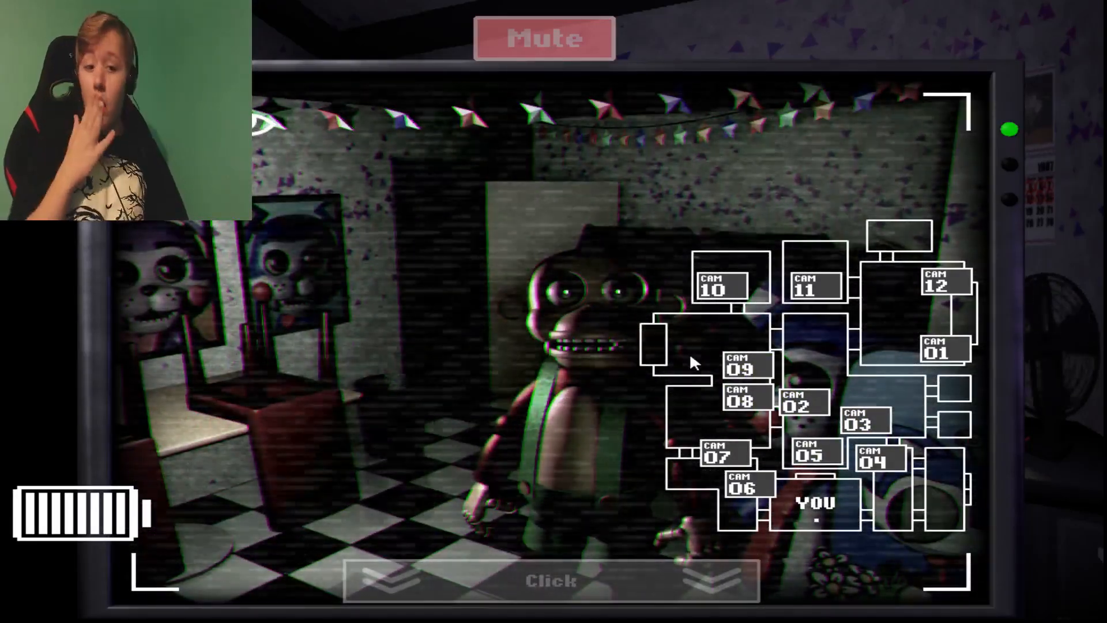
Cycle through CAM 08, 07, 06 and other feeds, locating Candy near the party rooms.
left_click(551, 581)
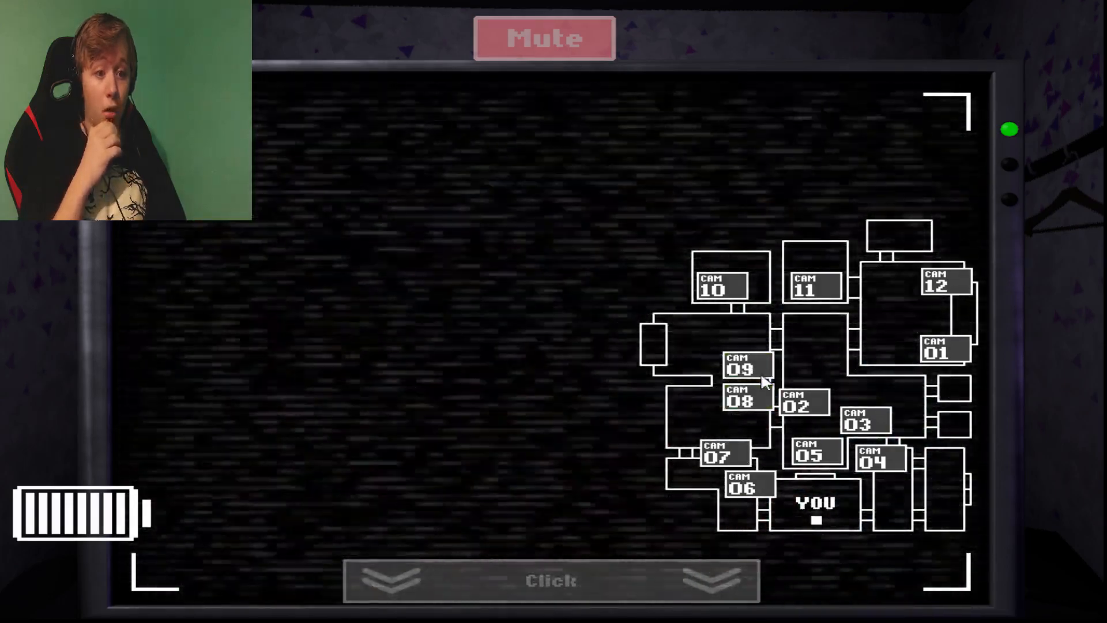
left_click(718, 454)
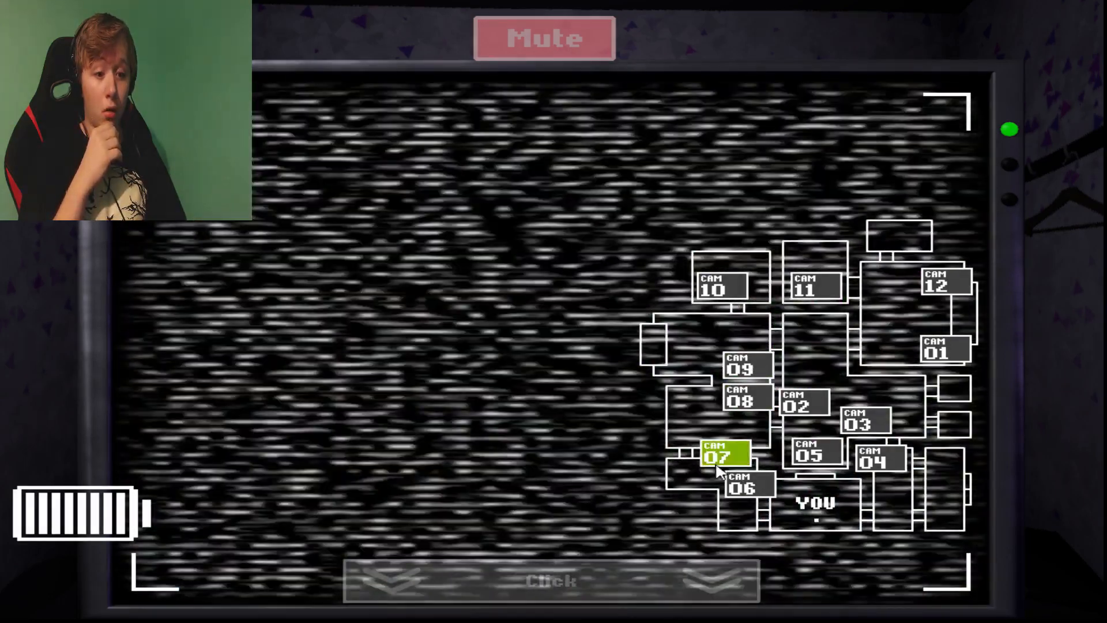
left_click(811, 454)
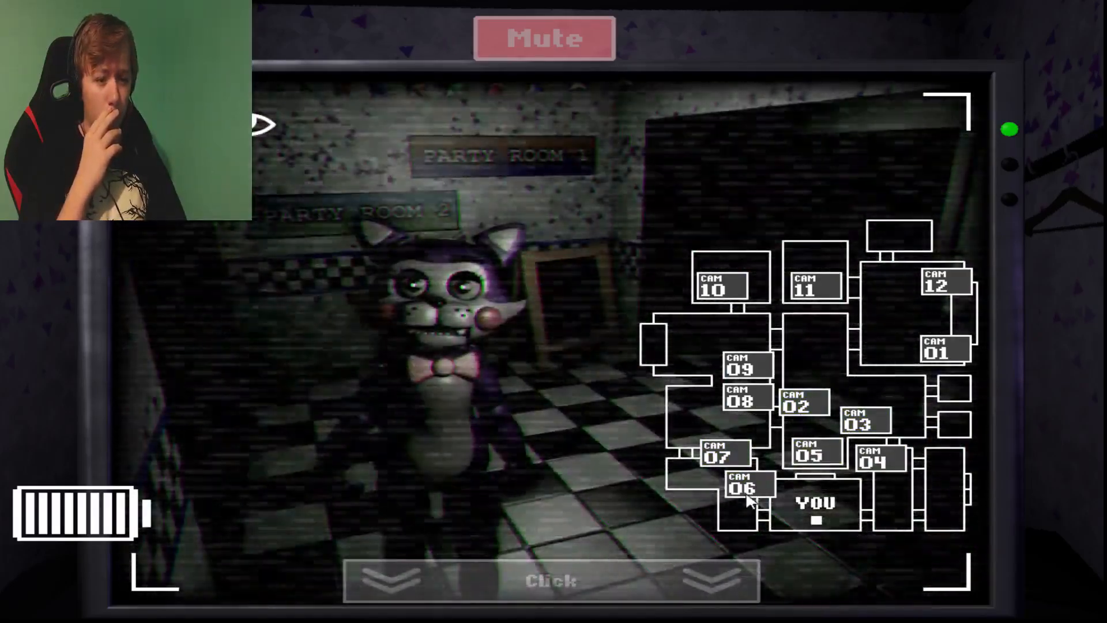
left_click(740, 397)
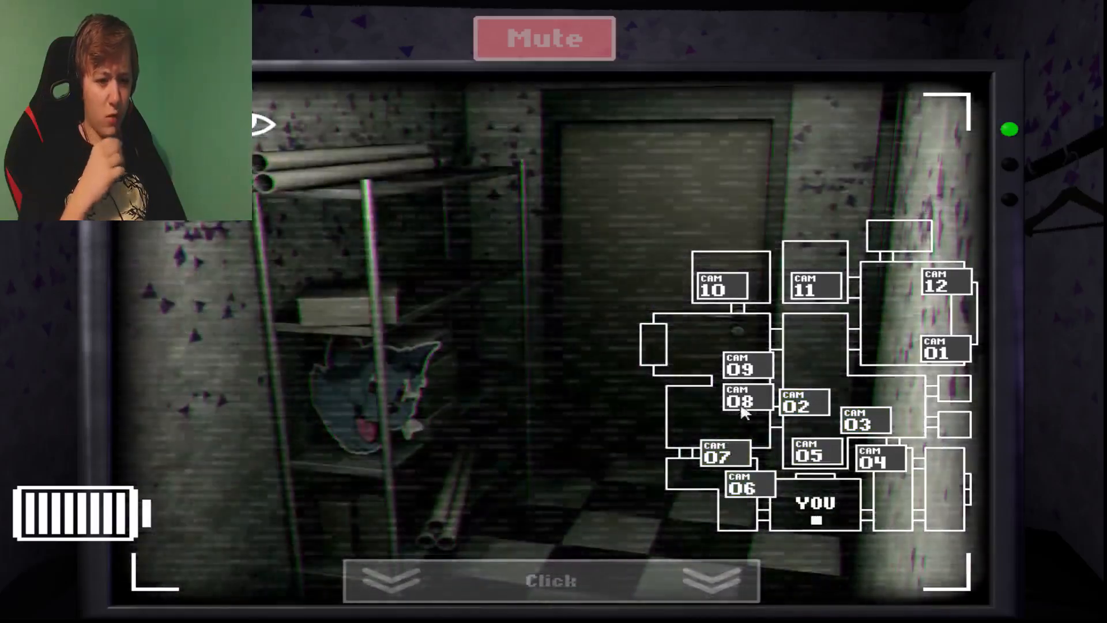
left_click(738, 399)
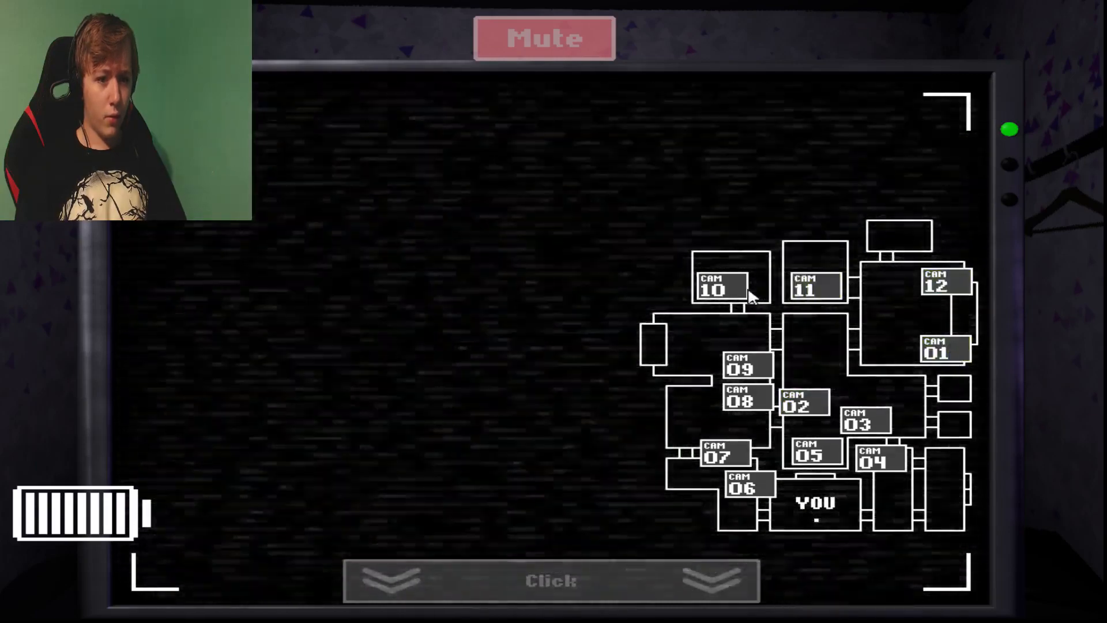
left_click(813, 285)
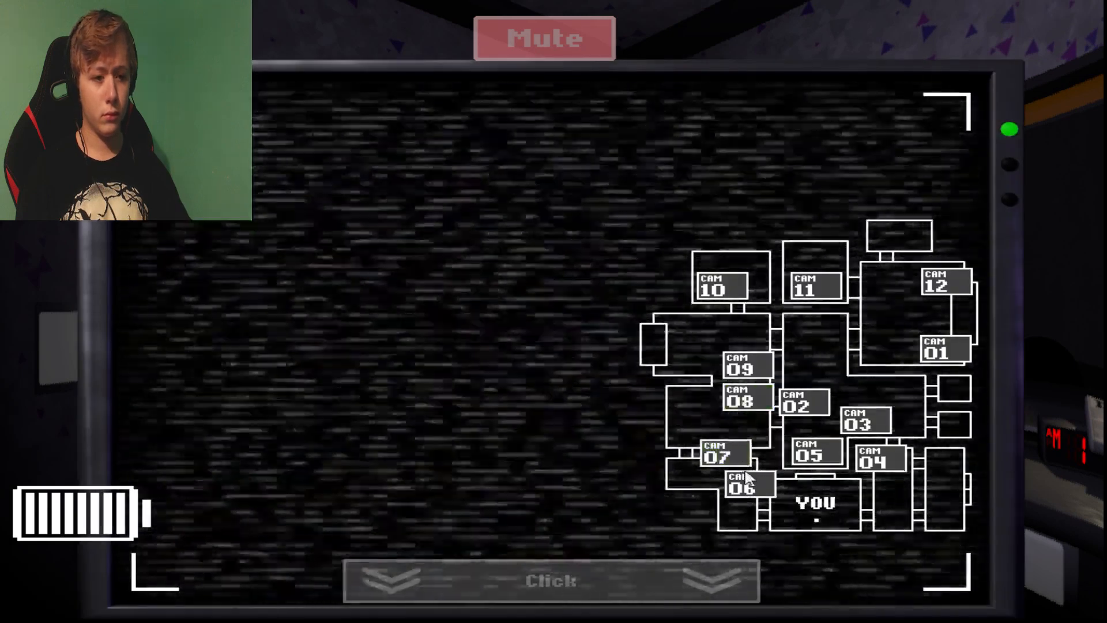
View the exit hallway on CAM 03, then lower the monitor to the office.
left_click(747, 483)
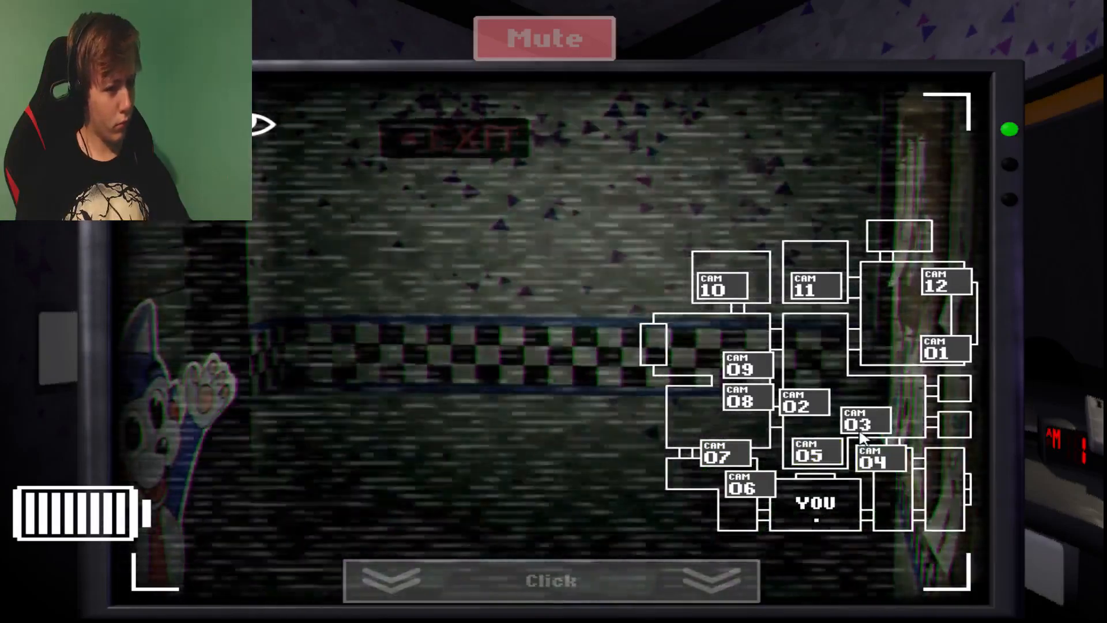
left_click(860, 420)
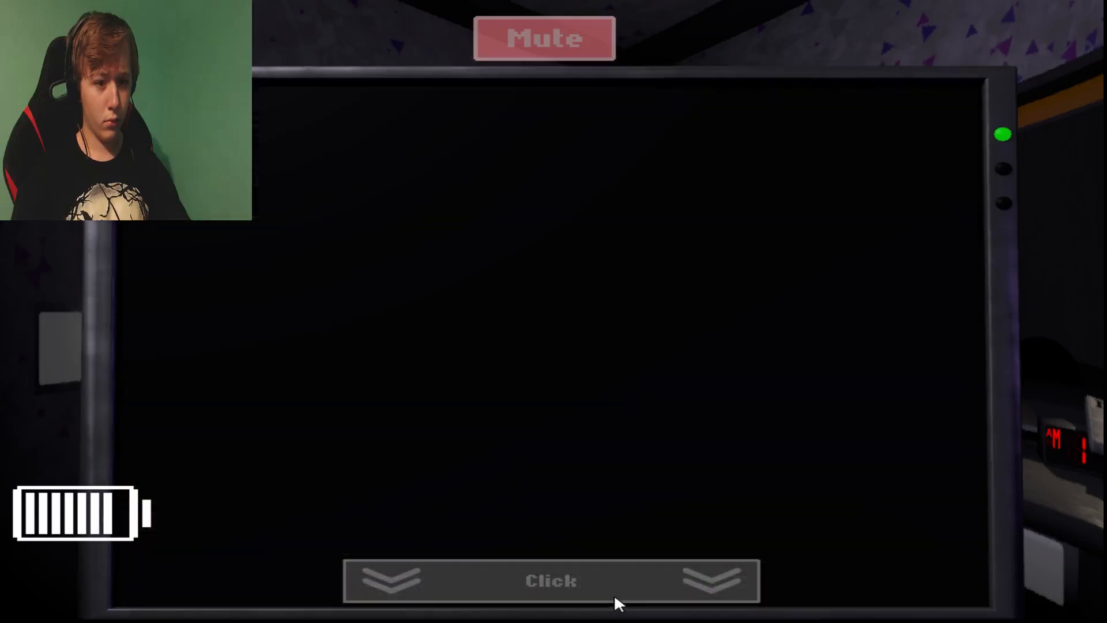
left_click(550, 581)
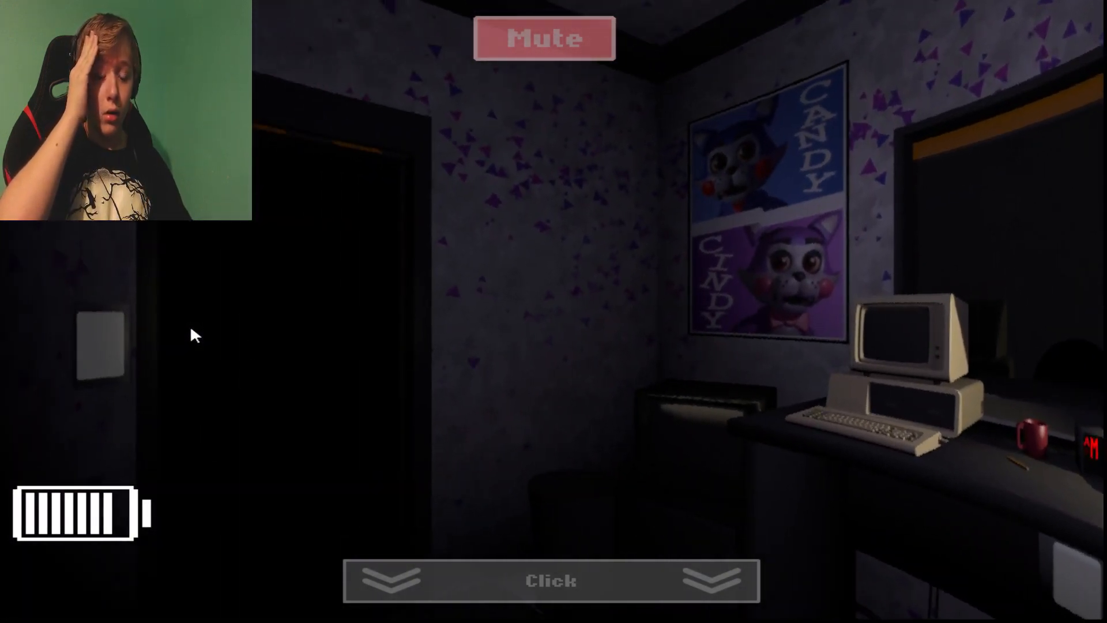
Raise the monitor and check CAM 06, 04, 05 and 08, spotting Candy and the monkey.
left_click(551, 581)
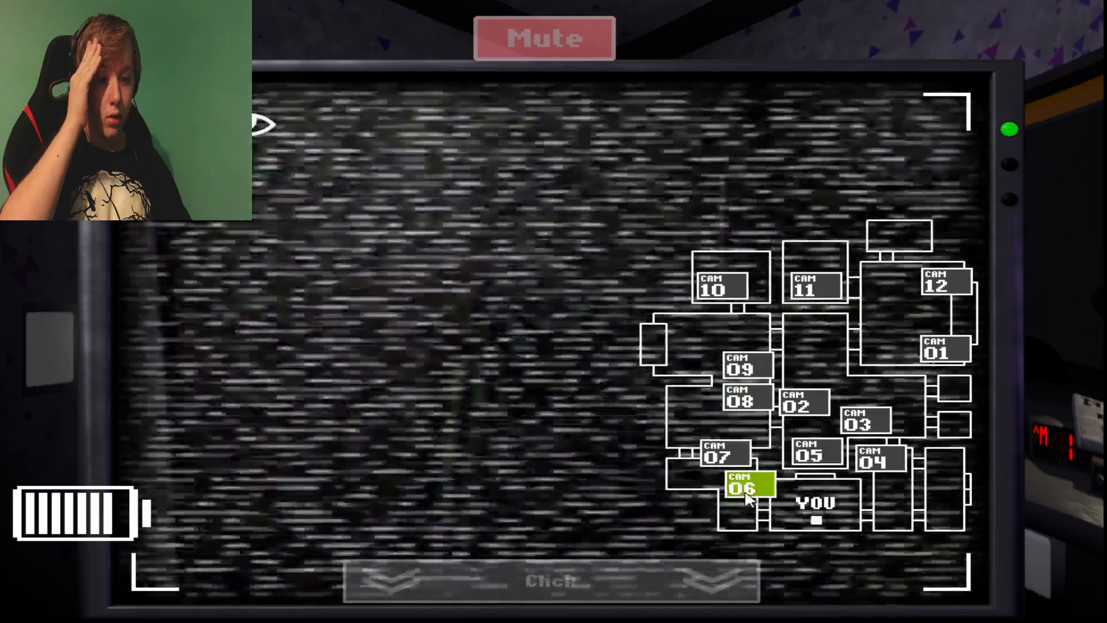
left_click(875, 459)
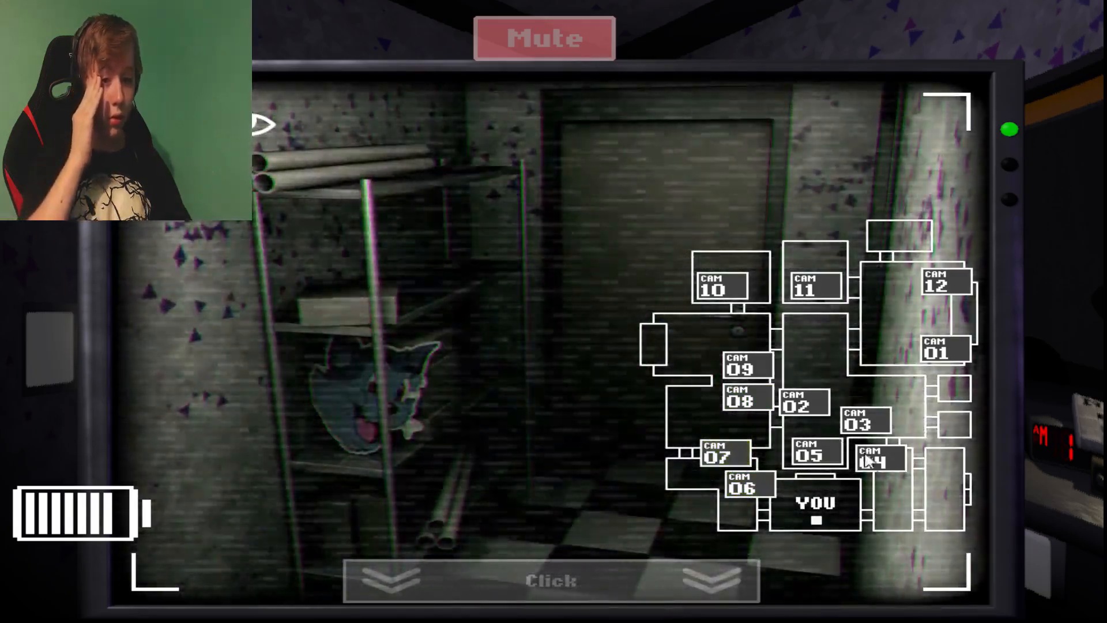
left_click(878, 460)
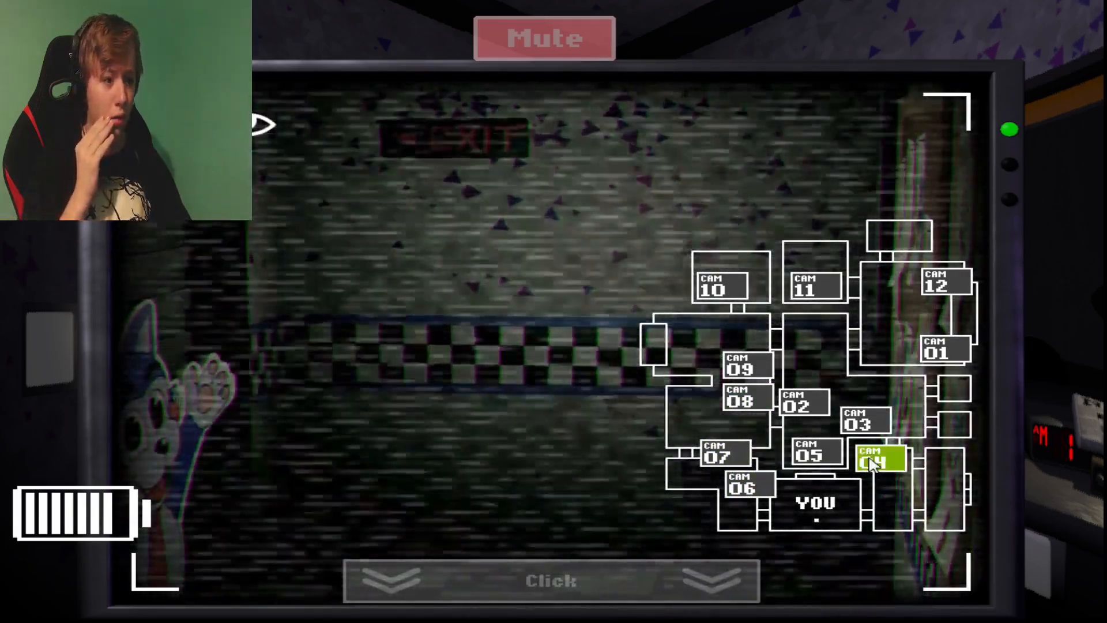
left_click(811, 453)
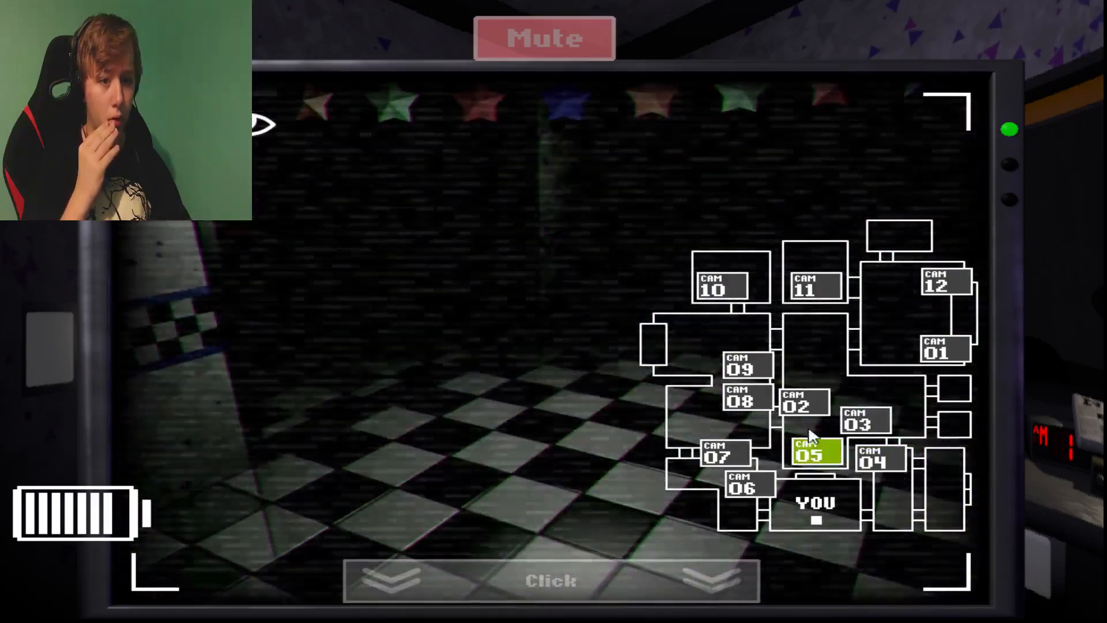
left_click(801, 405)
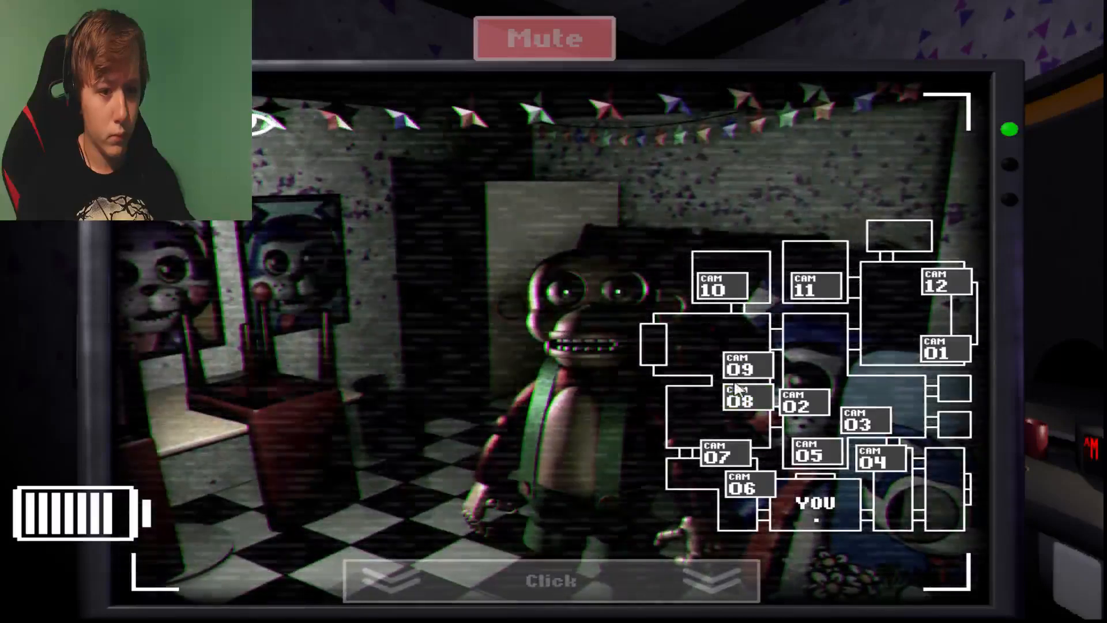
left_click(551, 579)
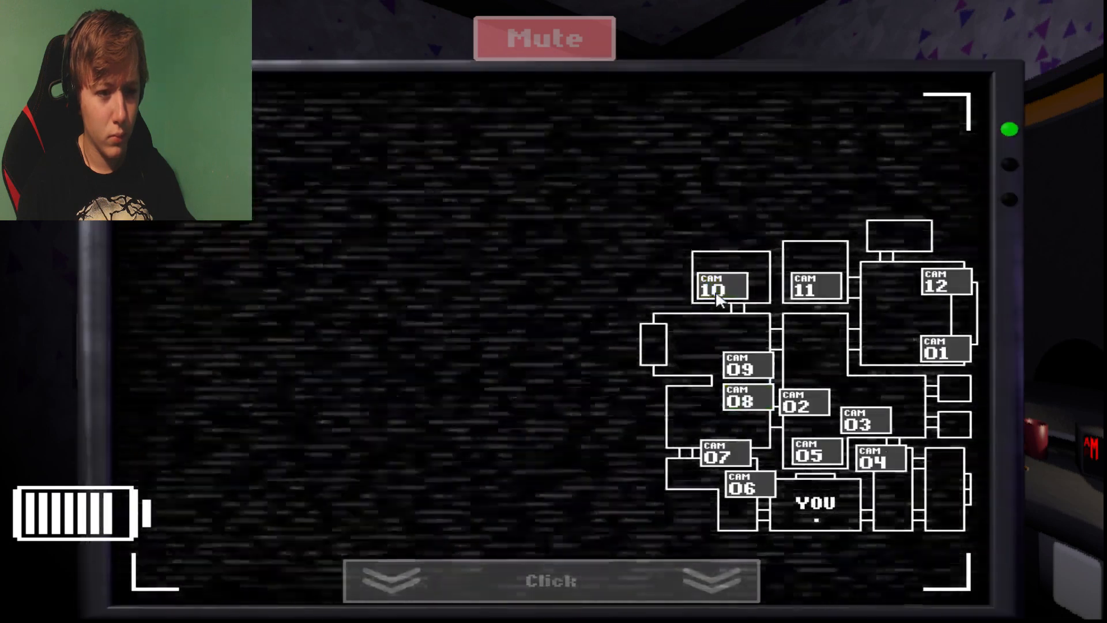
Sweep CAM 11, 01, 09, 06, 03 and 02, then lower the monitor to the office.
left_click(814, 286)
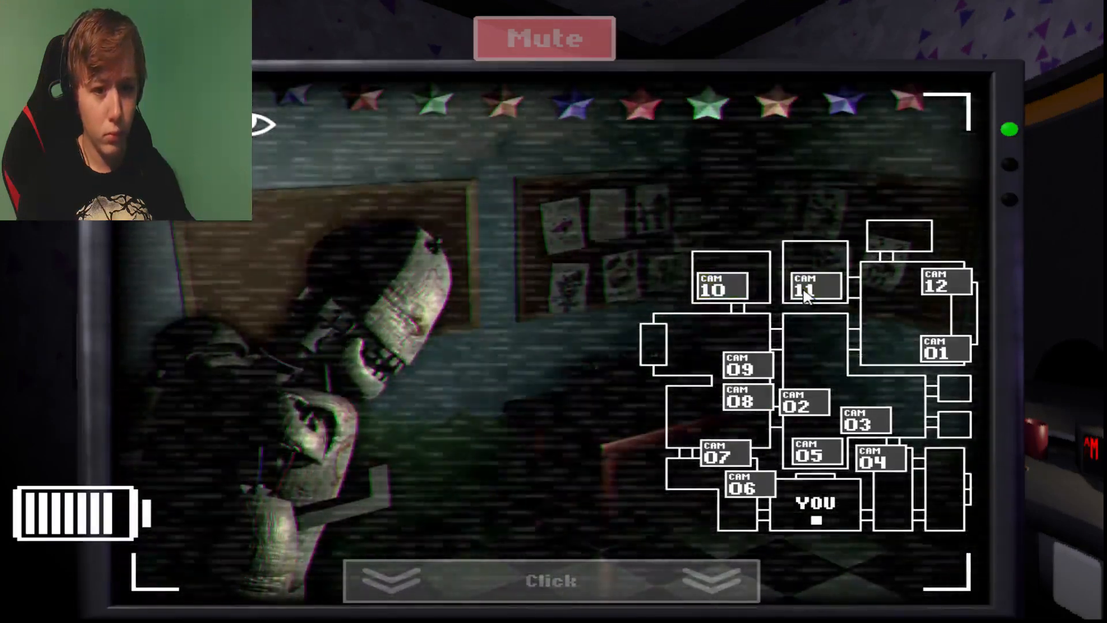
left_click(939, 349)
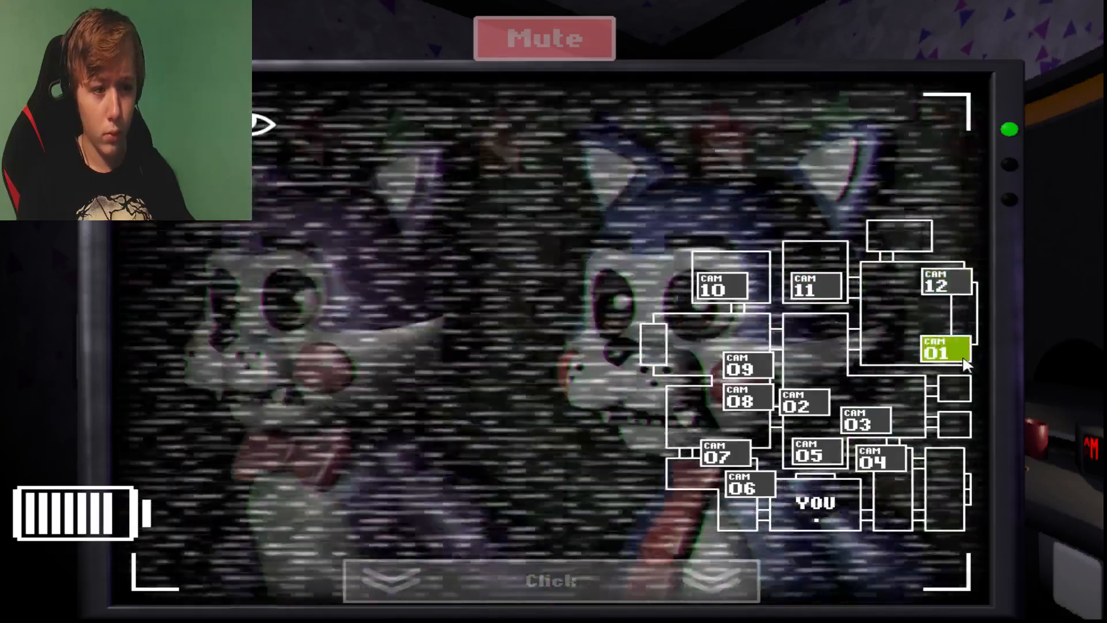
left_click(745, 367)
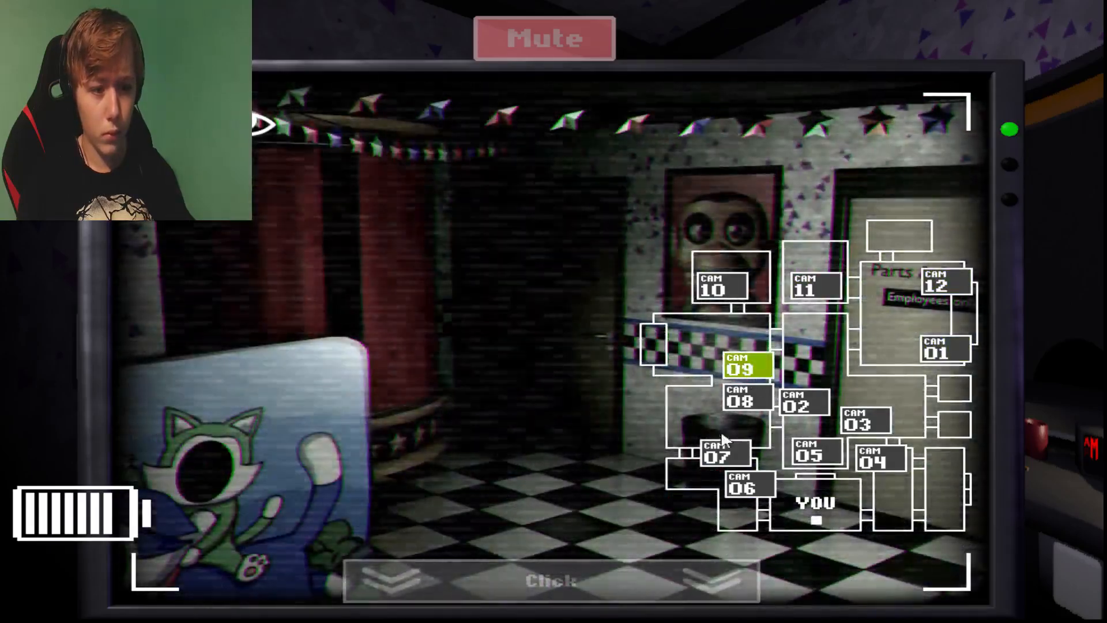
left_click(741, 484)
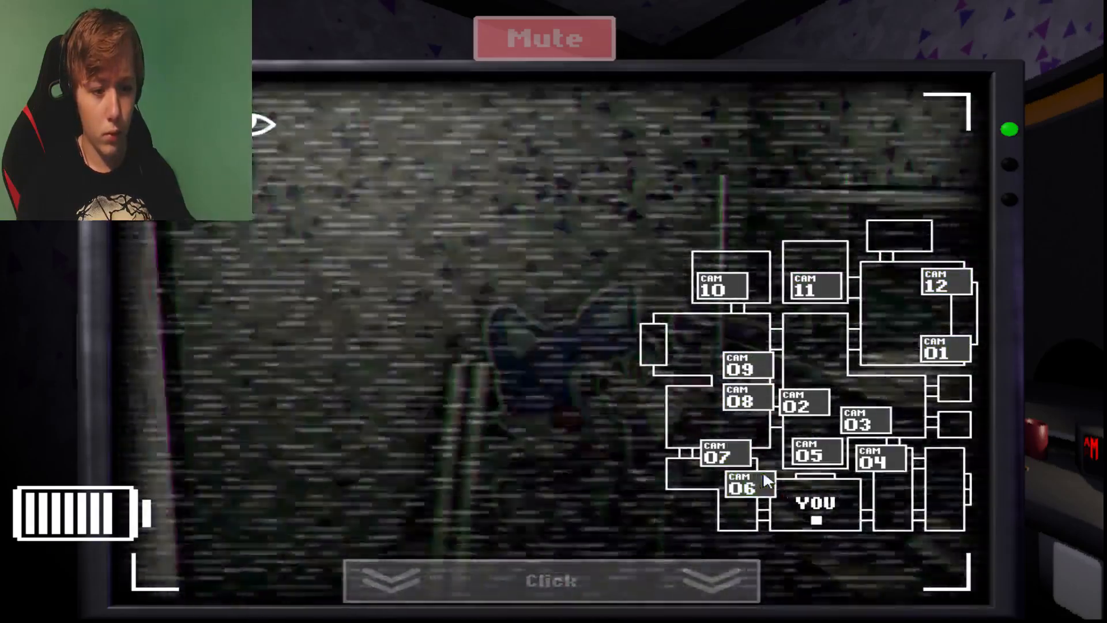
left_click(859, 422)
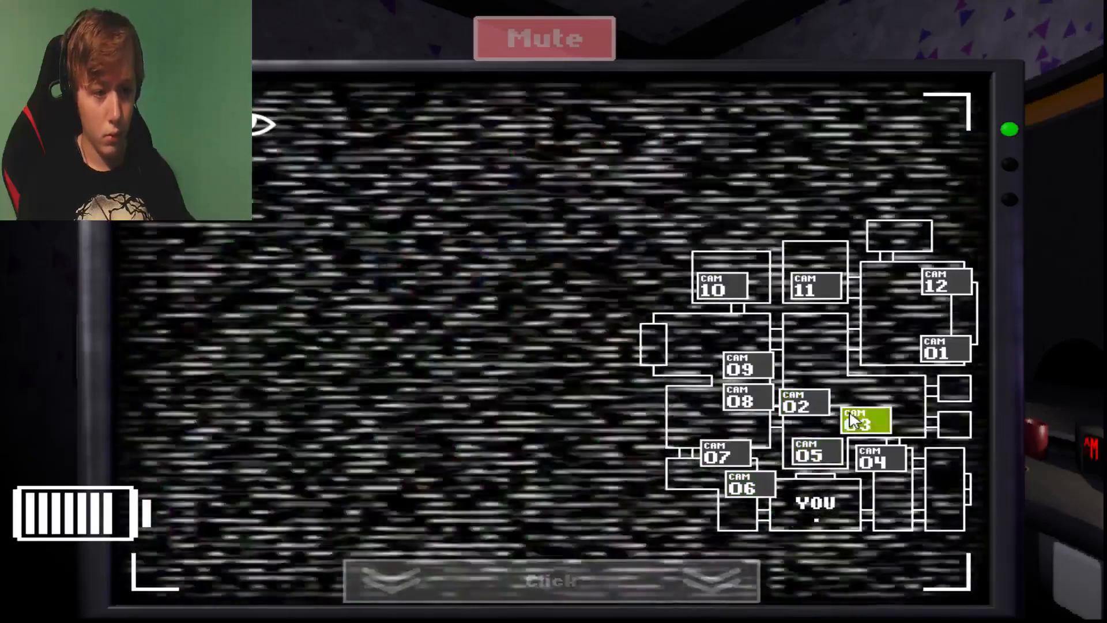
left_click(864, 420)
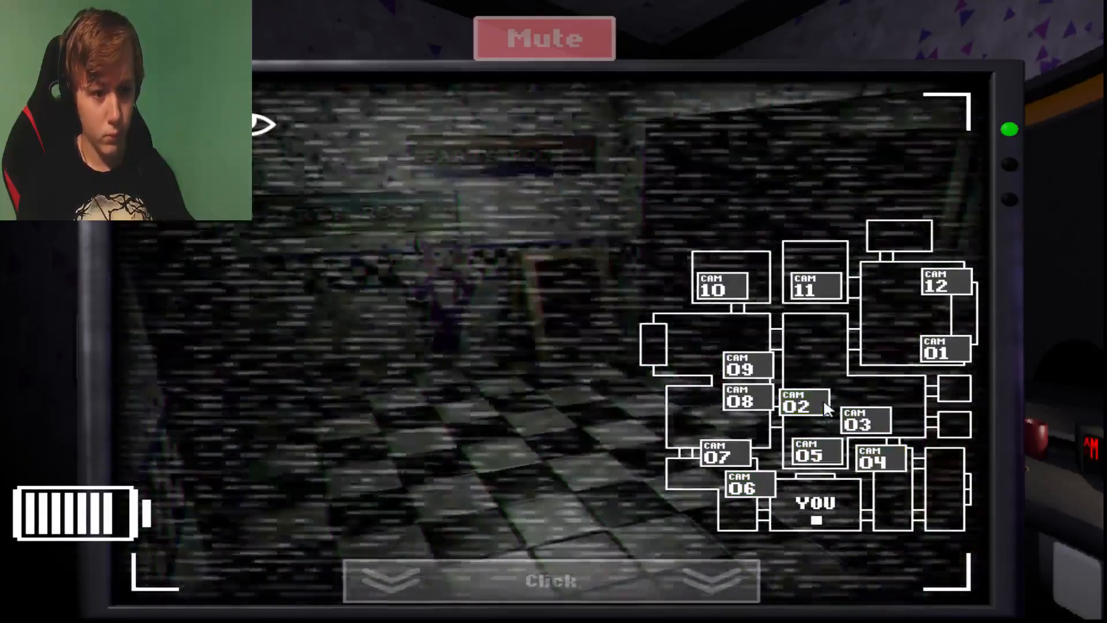
left_click(550, 580)
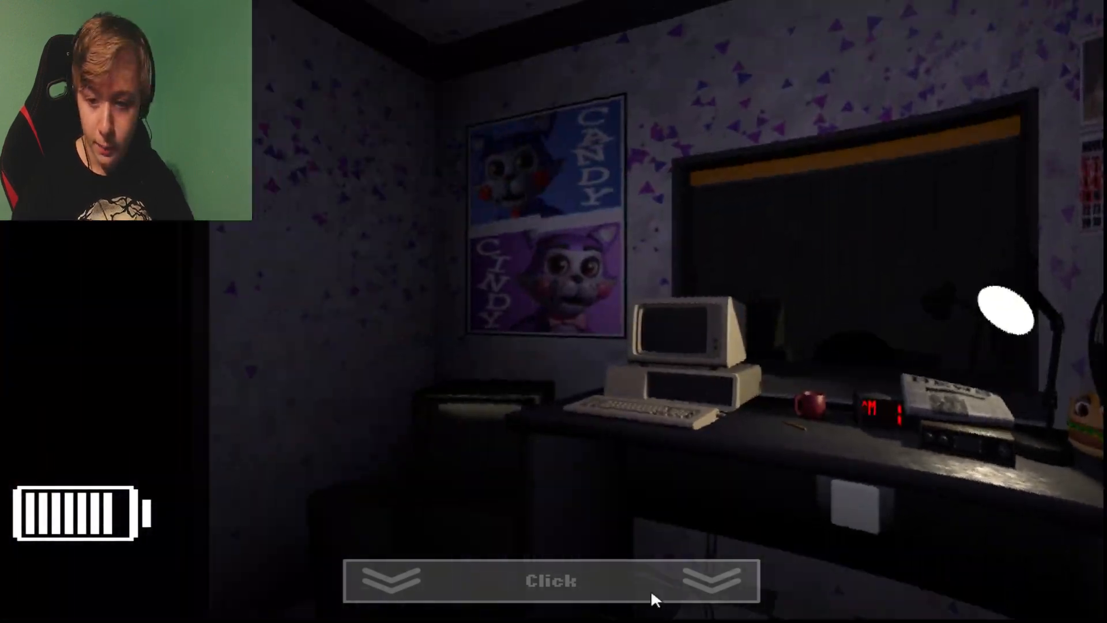
Raise the monitor, check CAM 05 and 09, and settle on CAM 06.
left_click(553, 581)
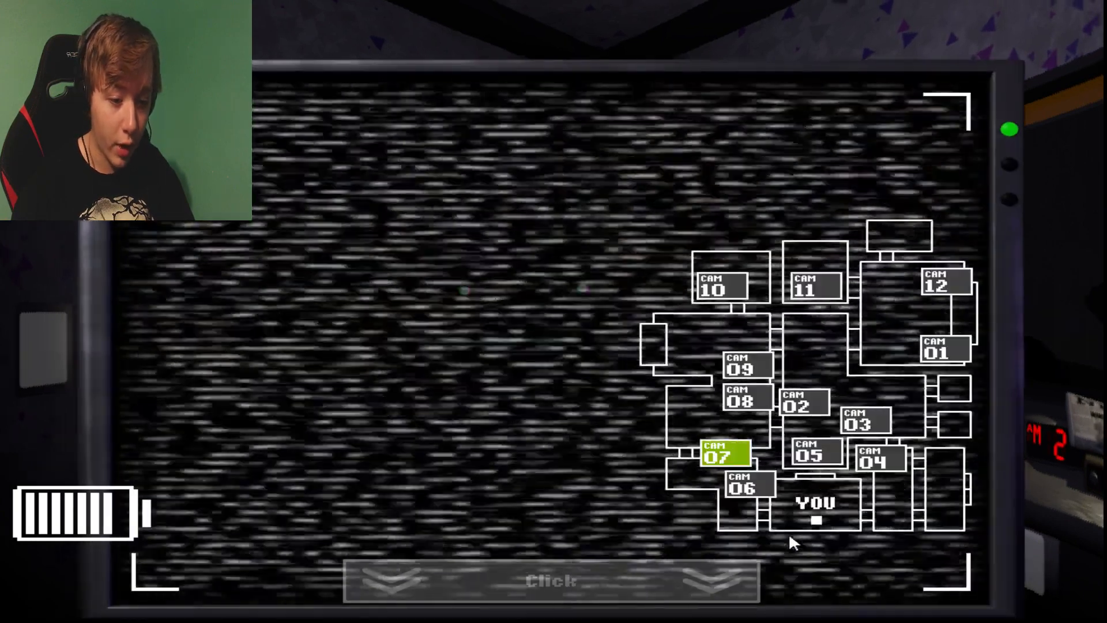
left_click(815, 453)
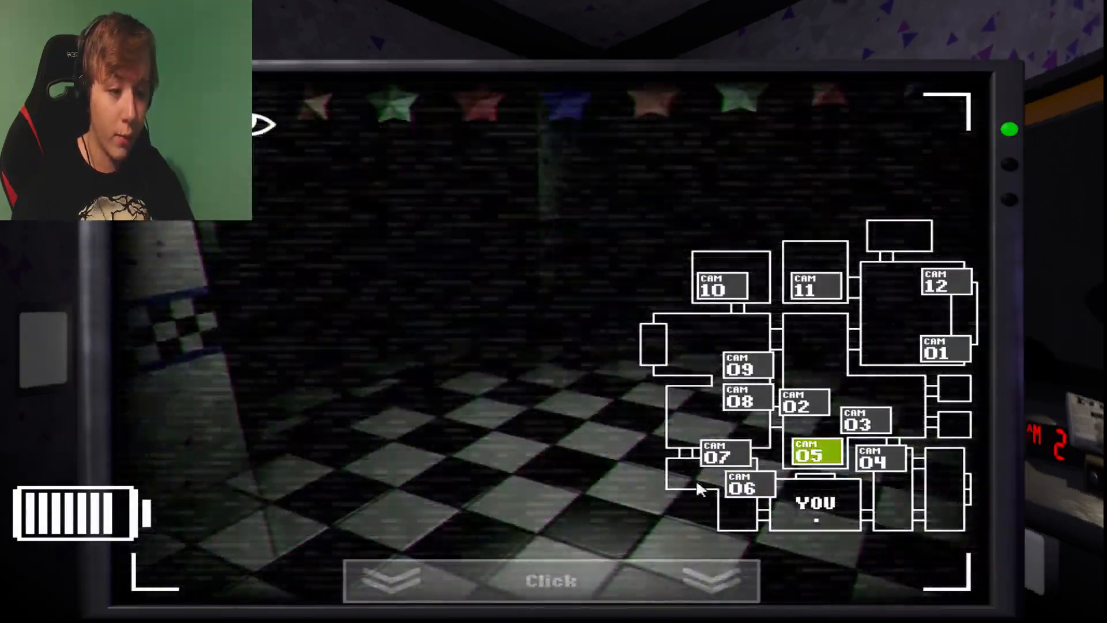
left_click(798, 401)
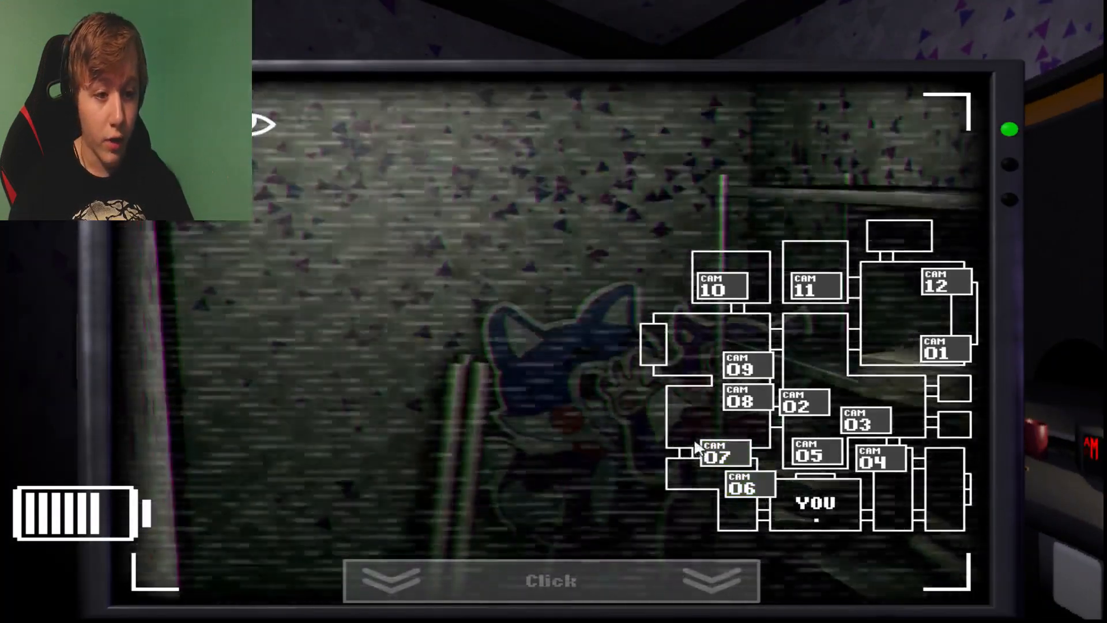
left_click(716, 453)
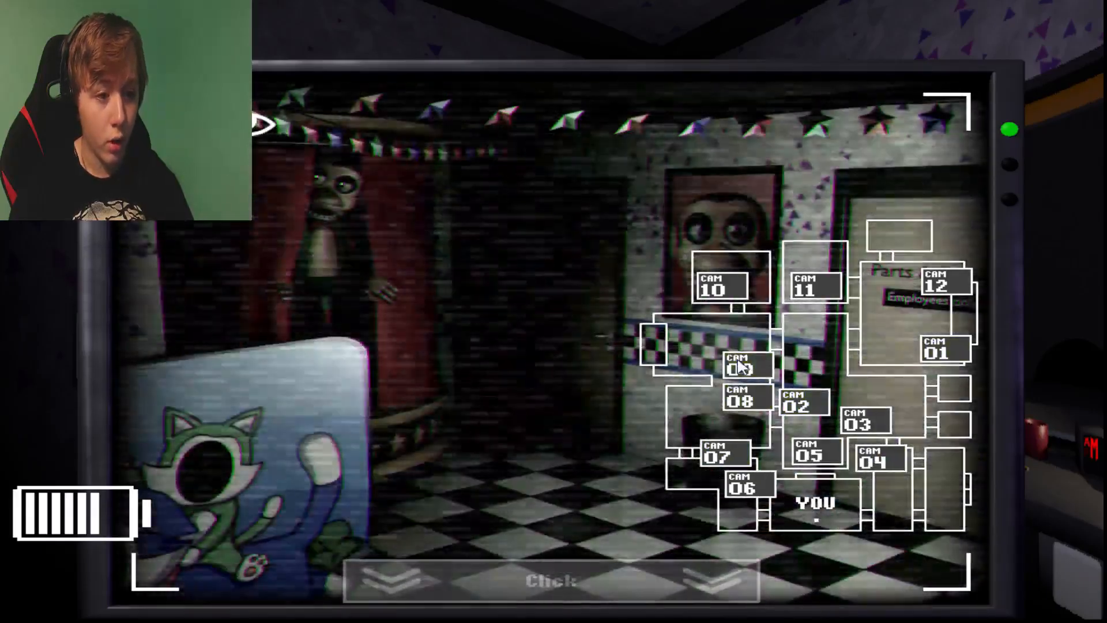
left_click(813, 283)
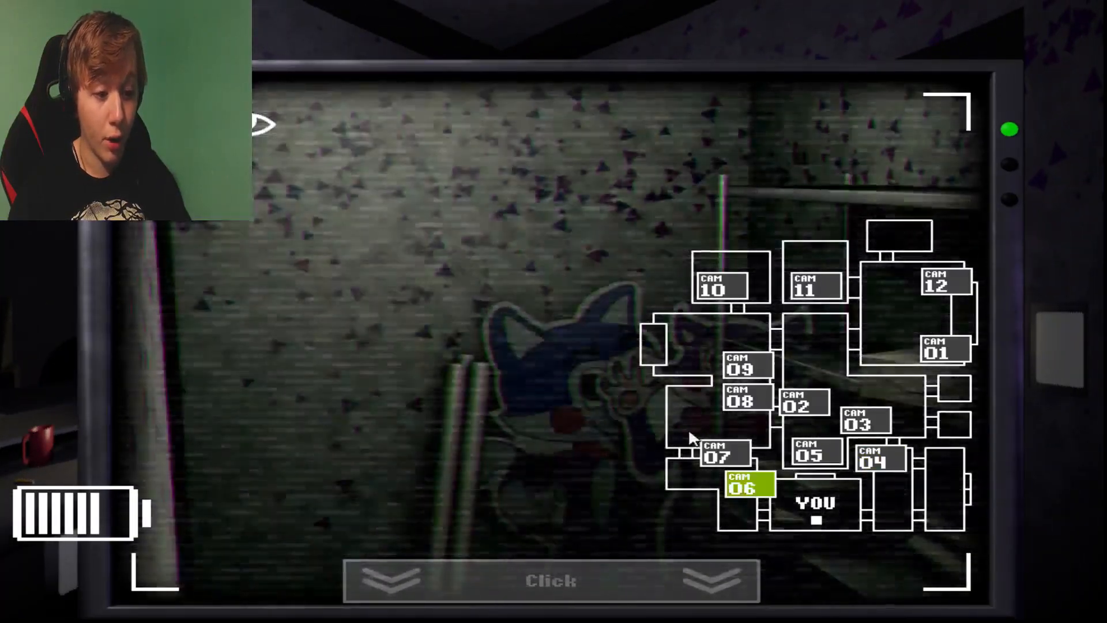
Check CAM 04, CAM 06, then CAM 04 again before returning to the office at 3 AM.
left_click(877, 456)
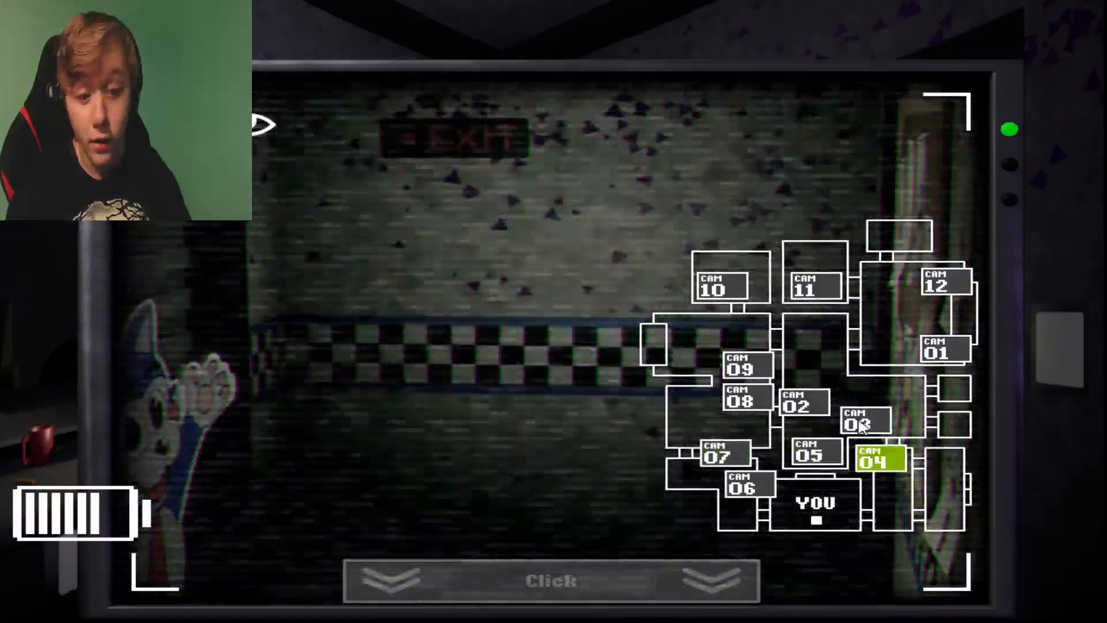
left_click(802, 402)
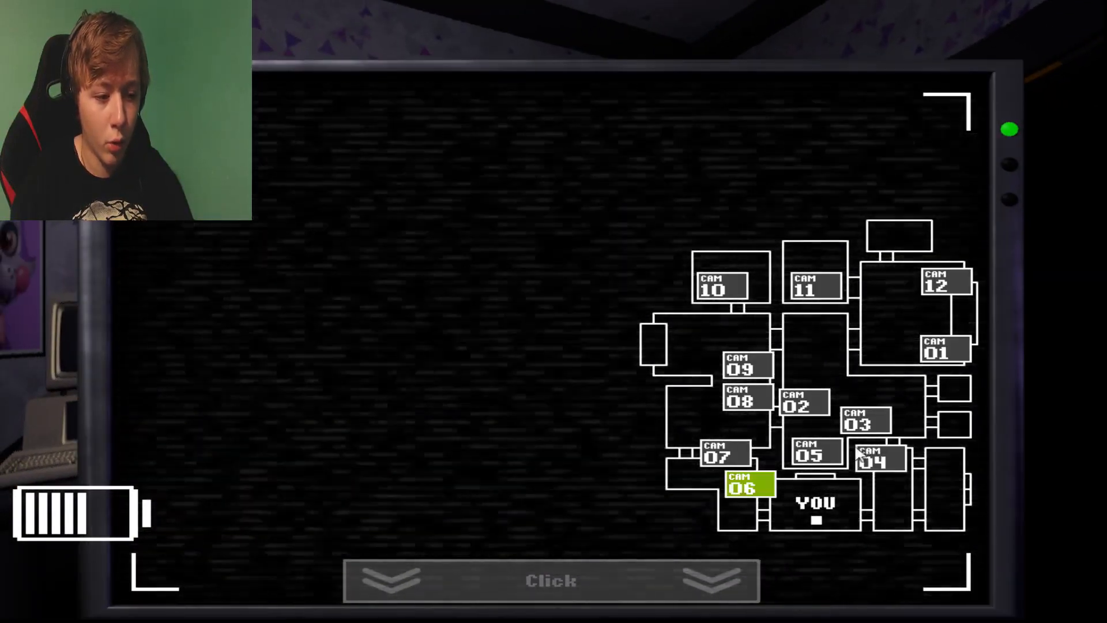
left_click(880, 459)
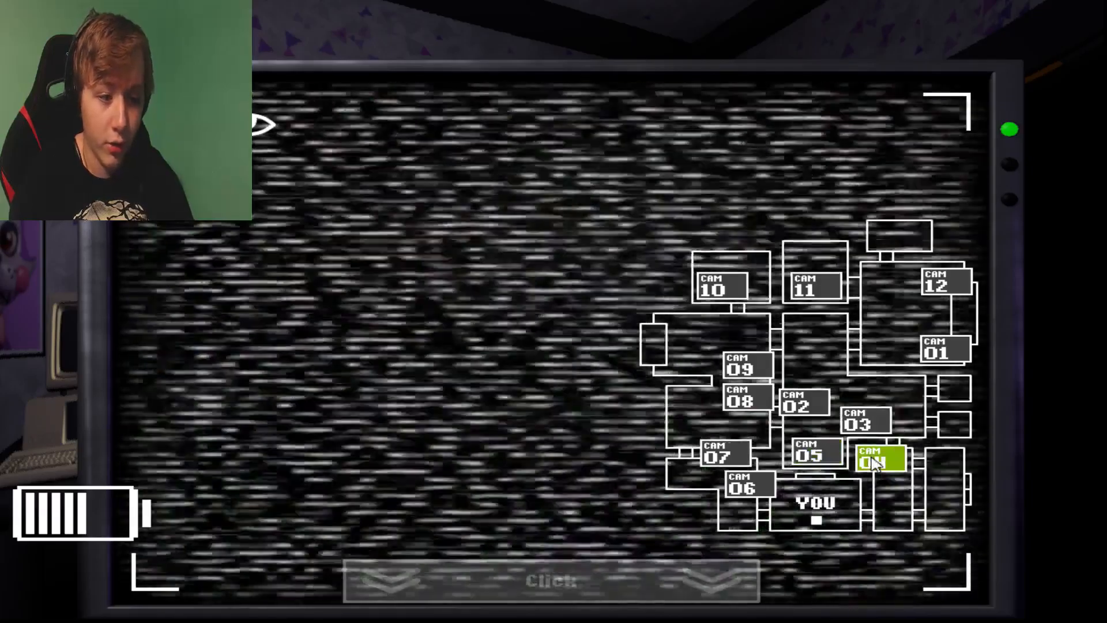
left_click(877, 456)
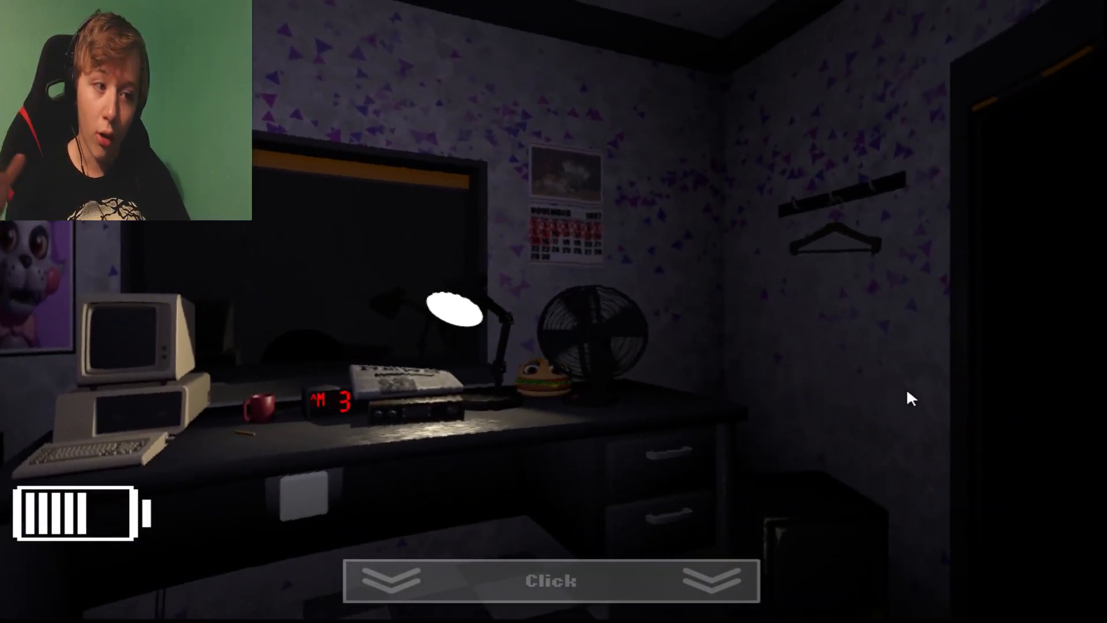
Briefly watch the office, then raise the monitor and check CAM 02, 08 and 09.
left_click(550, 580)
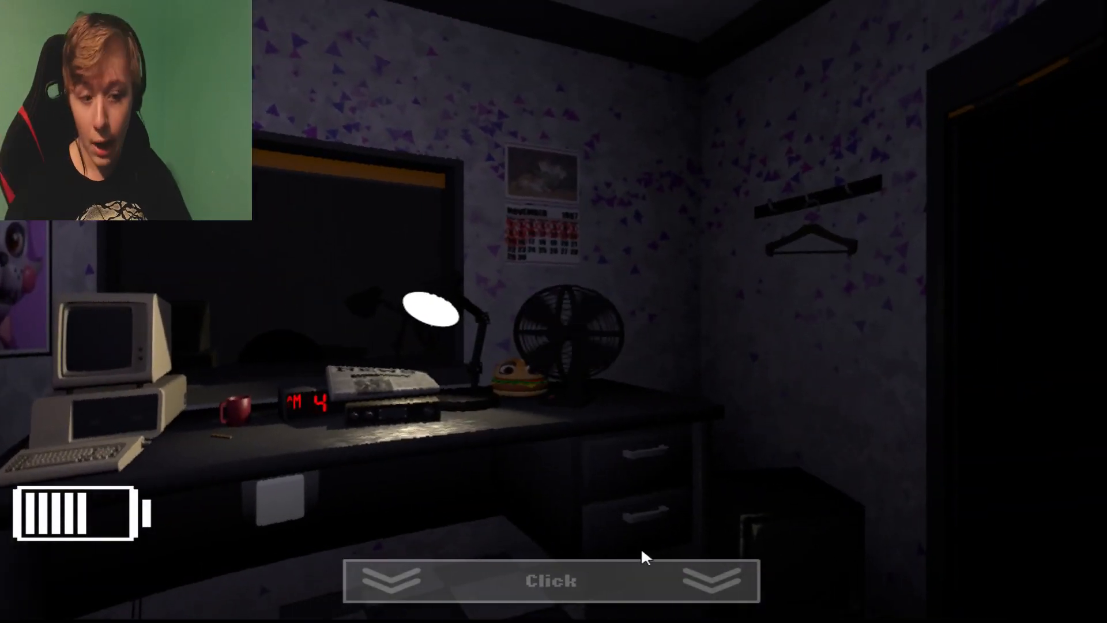
left_click(550, 581)
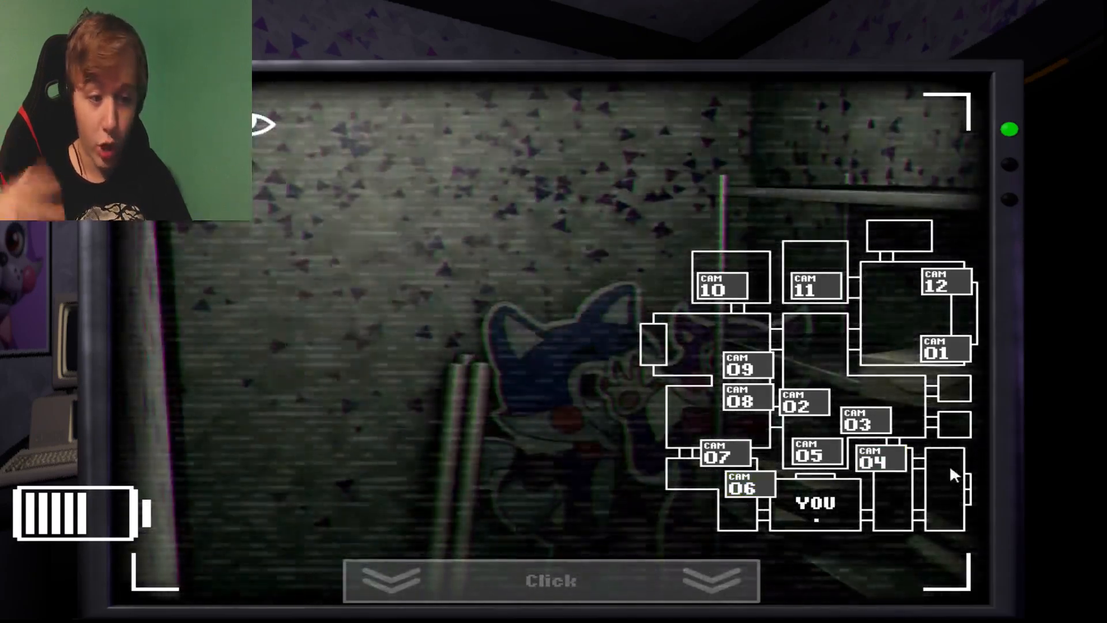
left_click(811, 453)
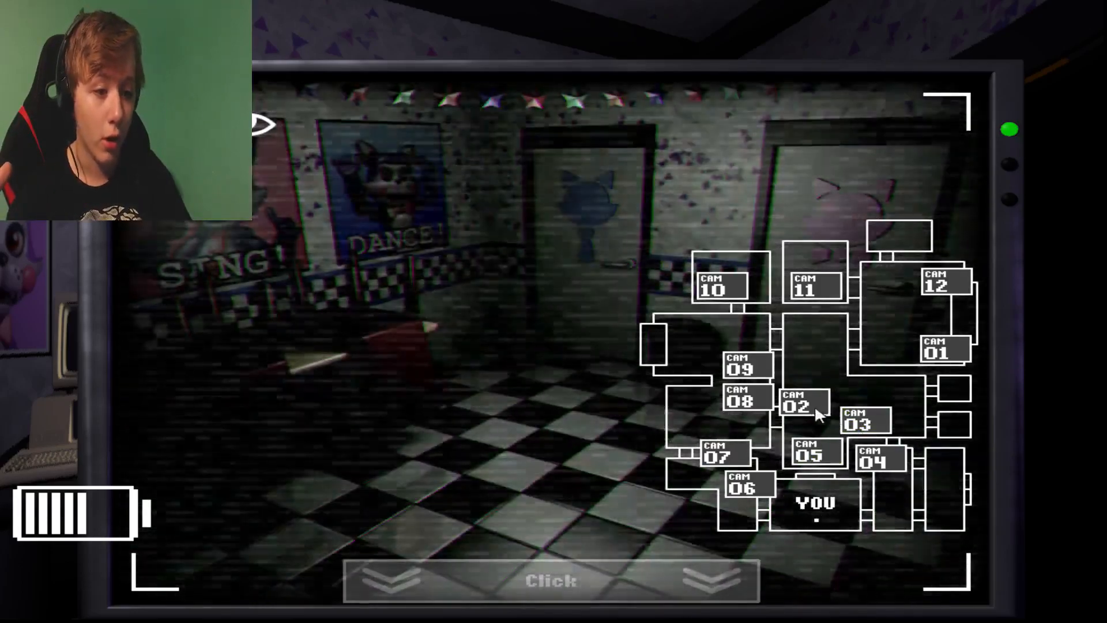
left_click(798, 404)
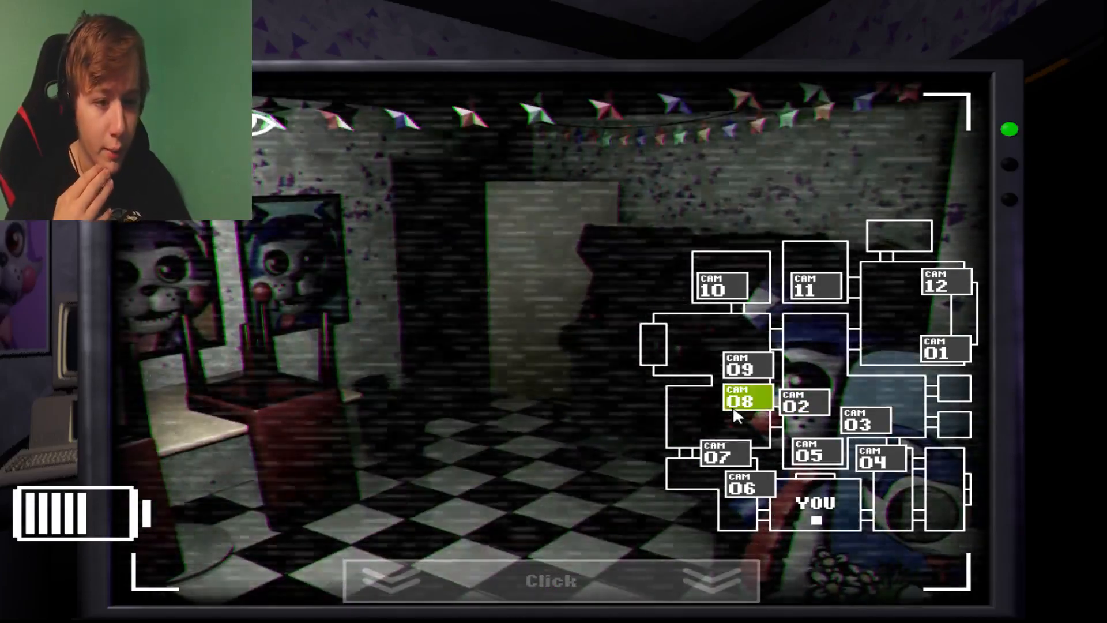
left_click(743, 367)
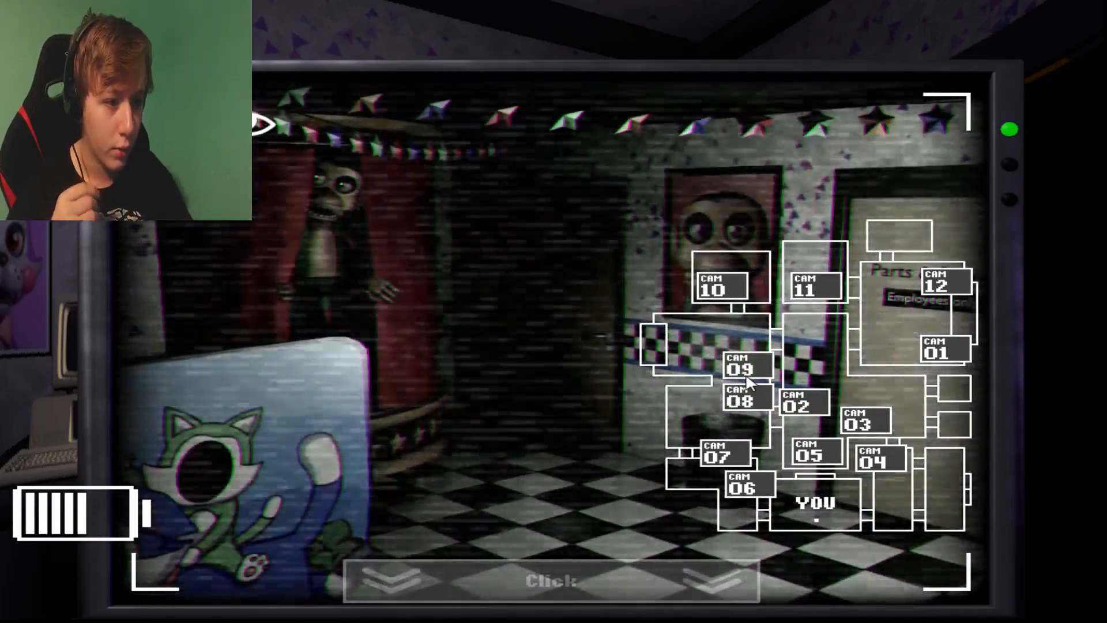
left_click(743, 367)
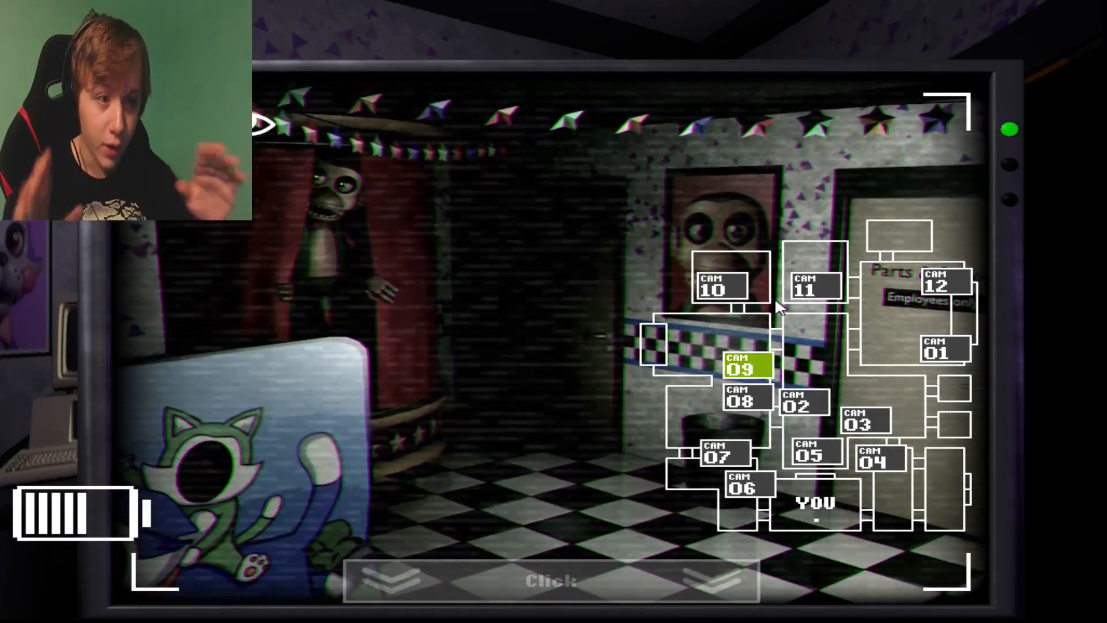
mouse_move(738, 339)
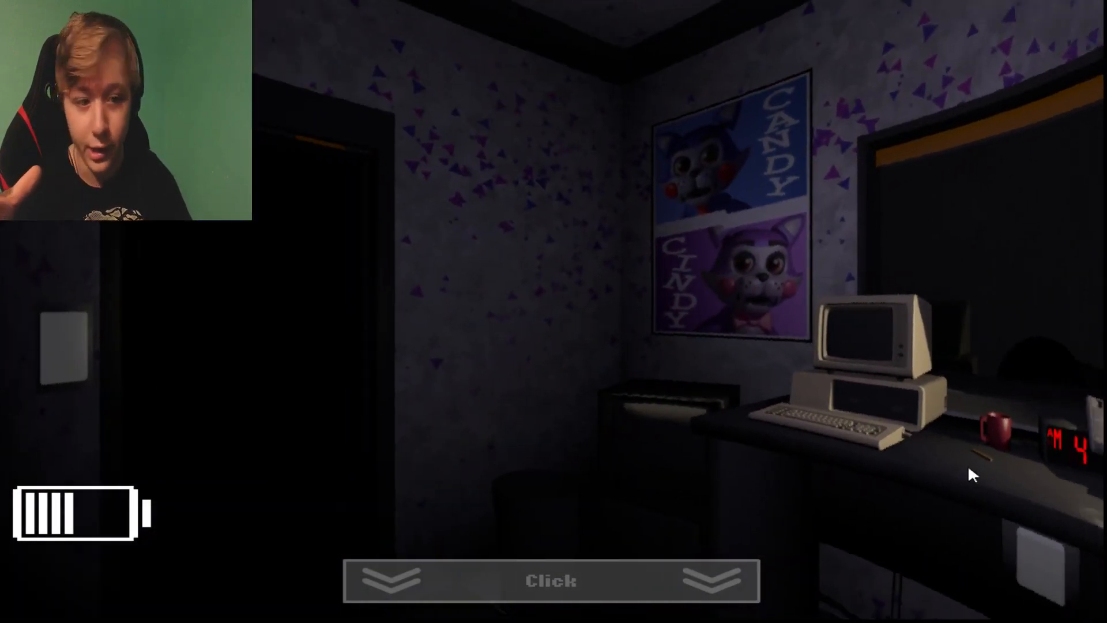
Toggle the monitor and settle on the office desk as the clock reaches 5 AM.
left_click(553, 581)
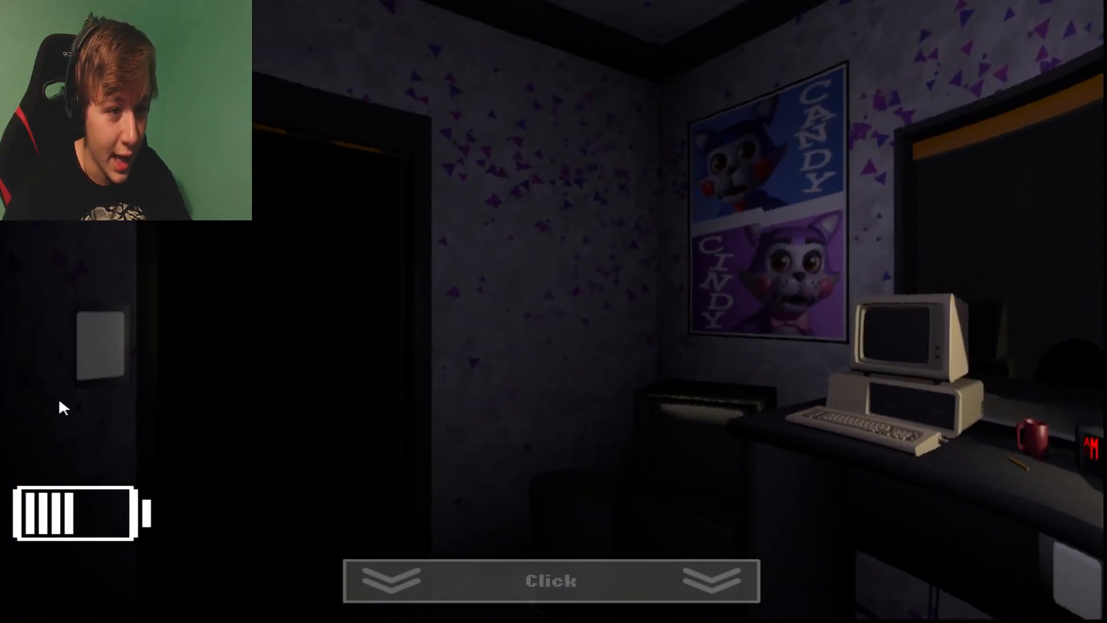
left_click(551, 580)
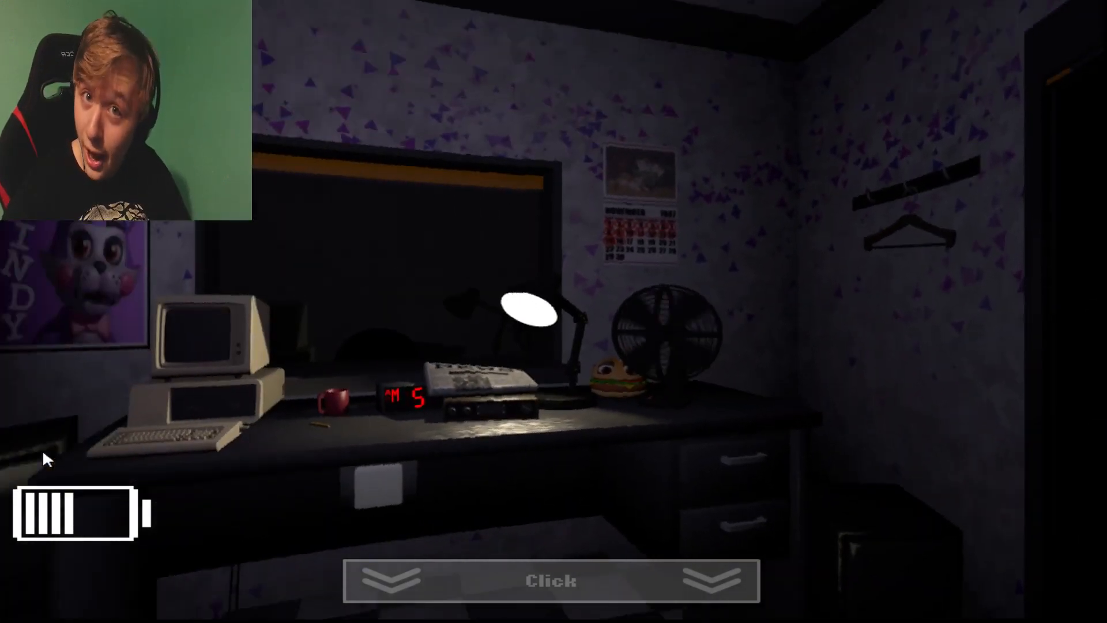
Raise the monitor, check CAM 07 and 03, find Candy on CAM 05, then lower it.
left_click(550, 580)
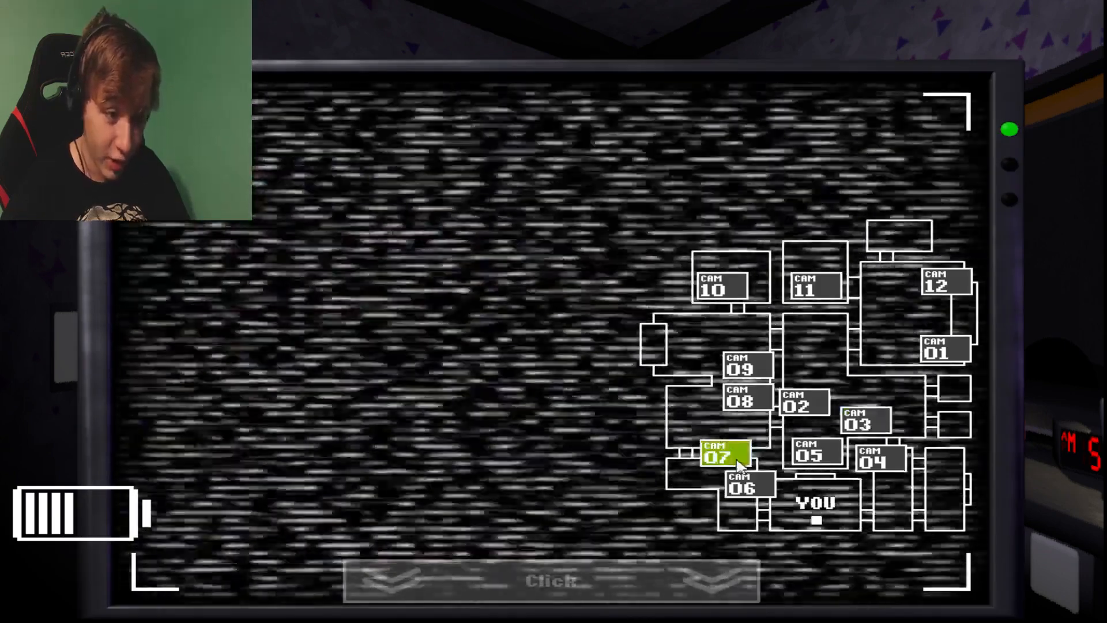
left_click(718, 457)
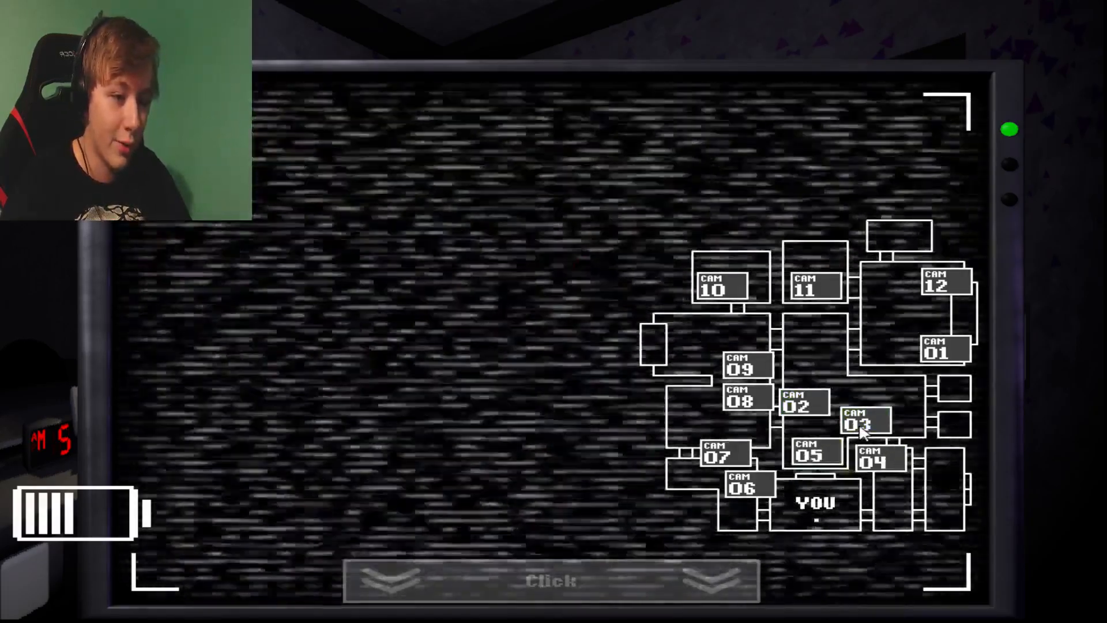
left_click(808, 453)
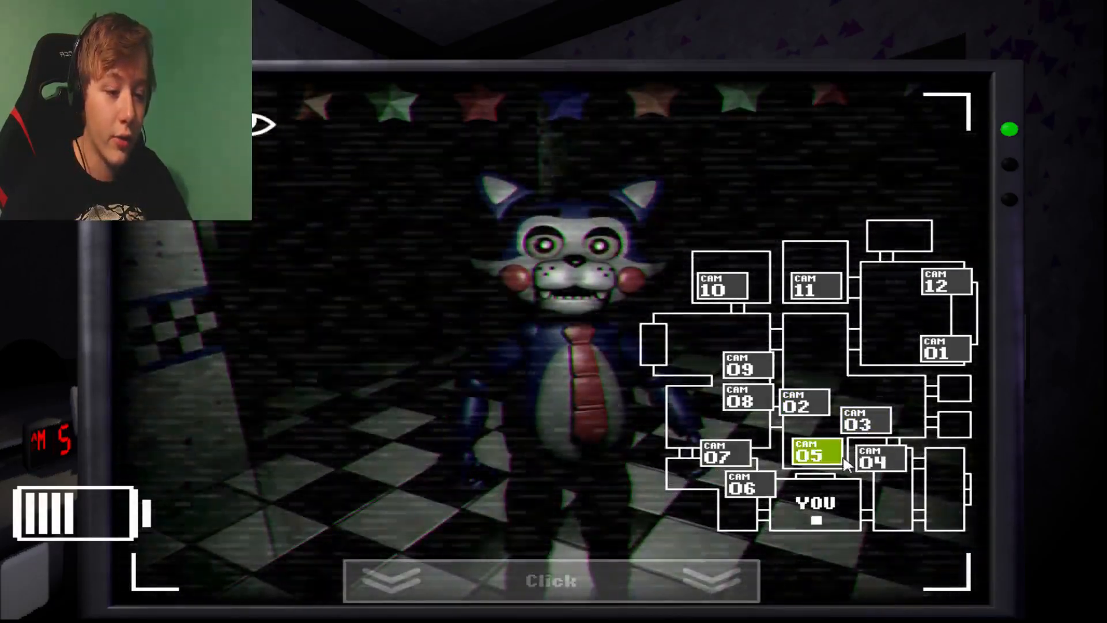
left_click(879, 457)
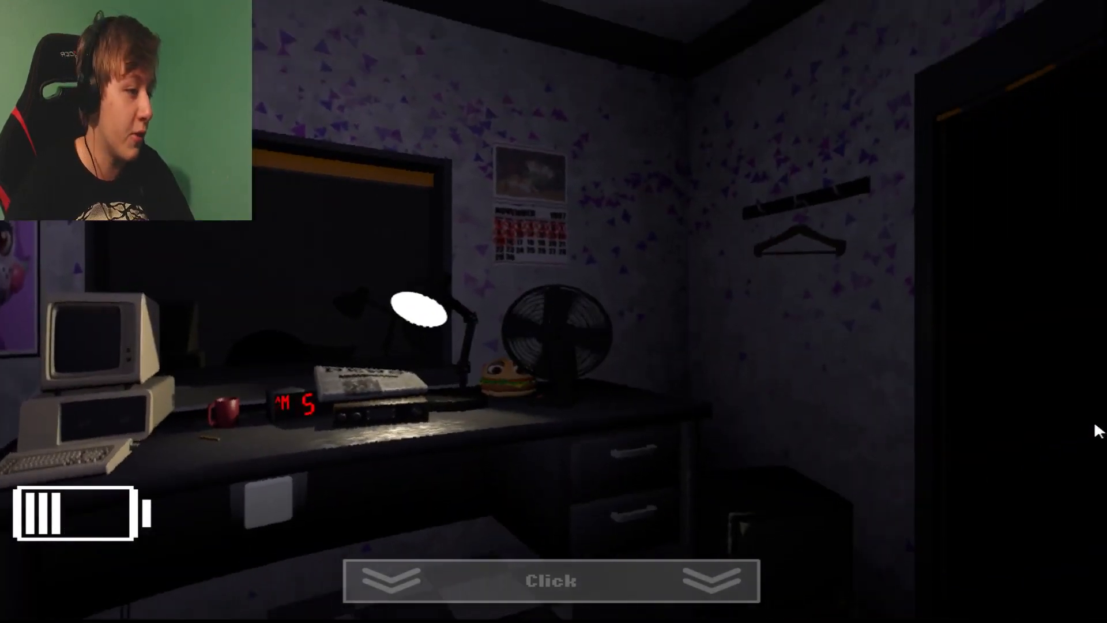
Restart Night 3 at full battery and raise the monitor onto the empty CAM 01 feed.
left_click(550, 580)
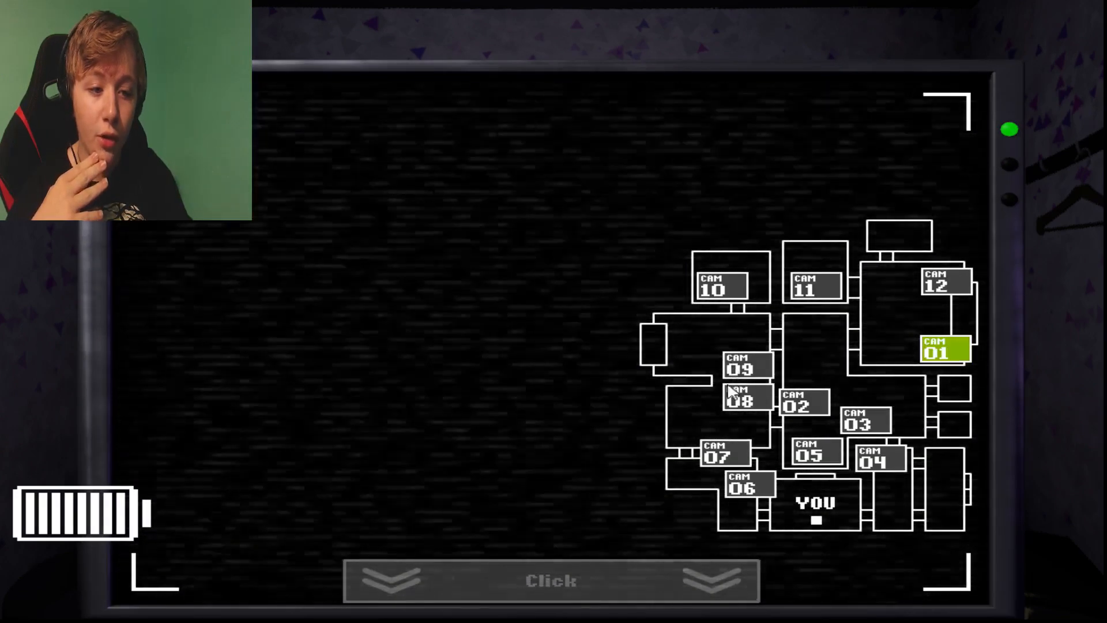
Lower the cameras to check the left doorway, then raise the monitor onto a scrambled feed.
left_click(550, 580)
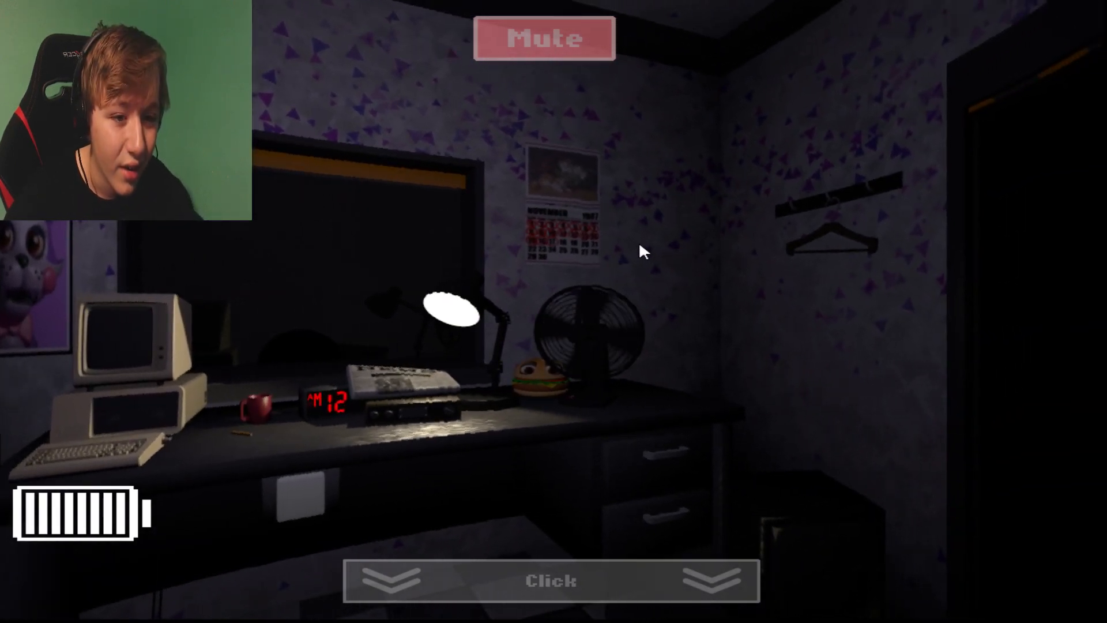
mouse_move(631, 252)
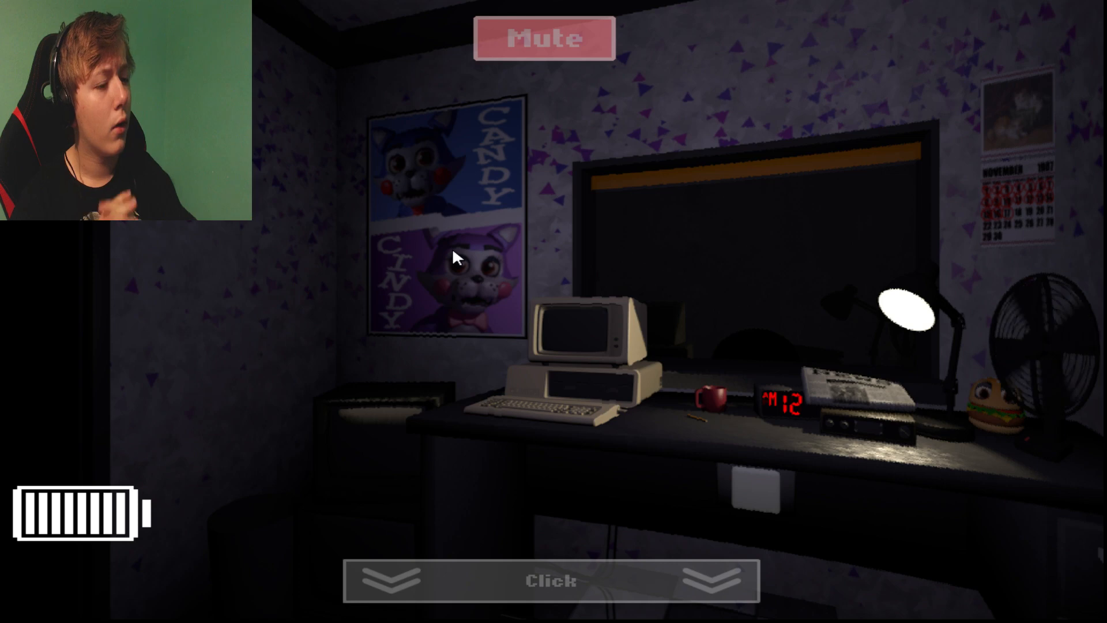
left_click(553, 581)
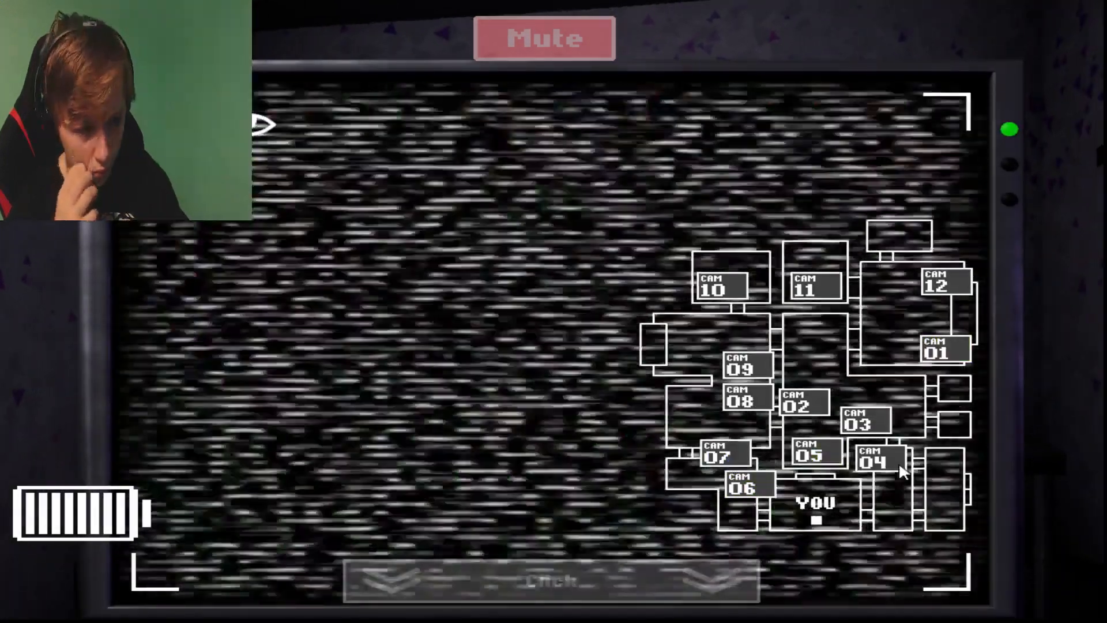
Browse the camera map and settle on the CAM 01 feed.
left_click(741, 402)
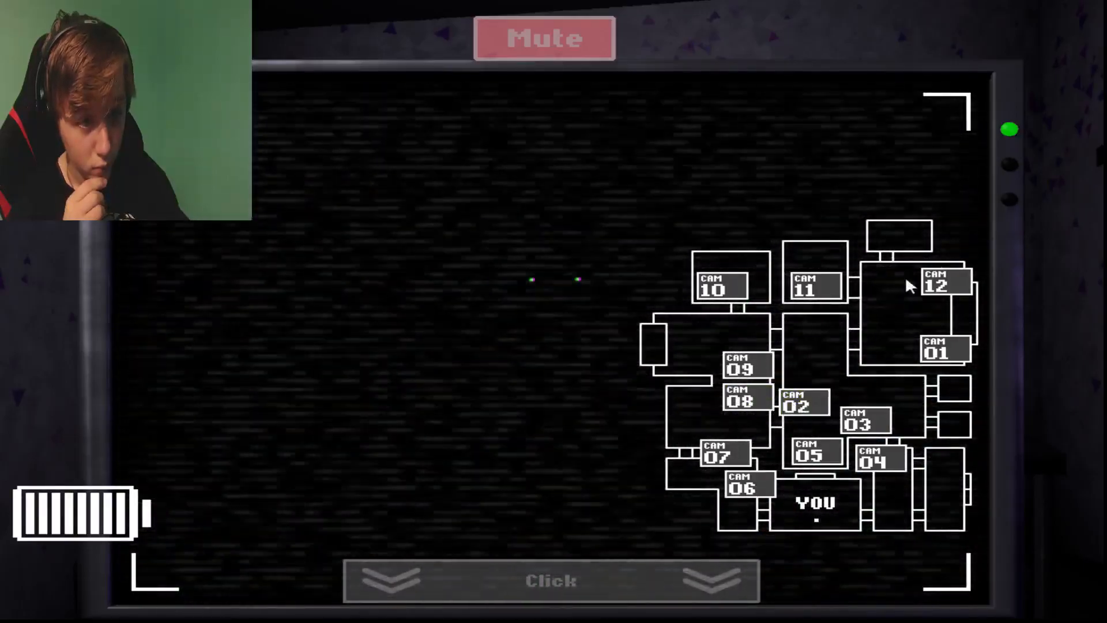
left_click(938, 345)
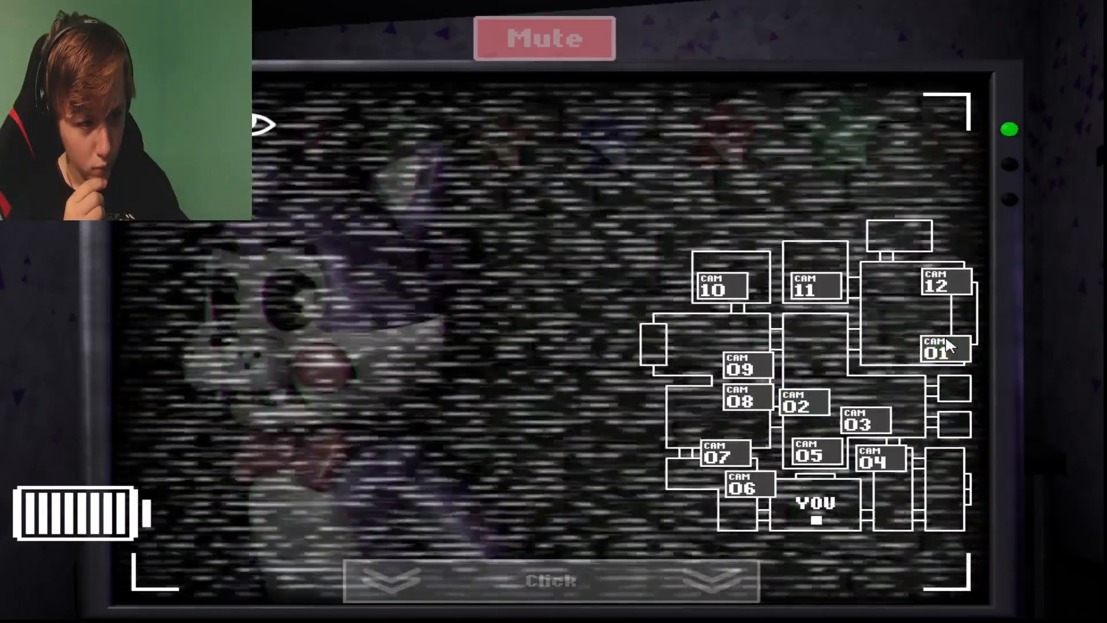
left_click(944, 348)
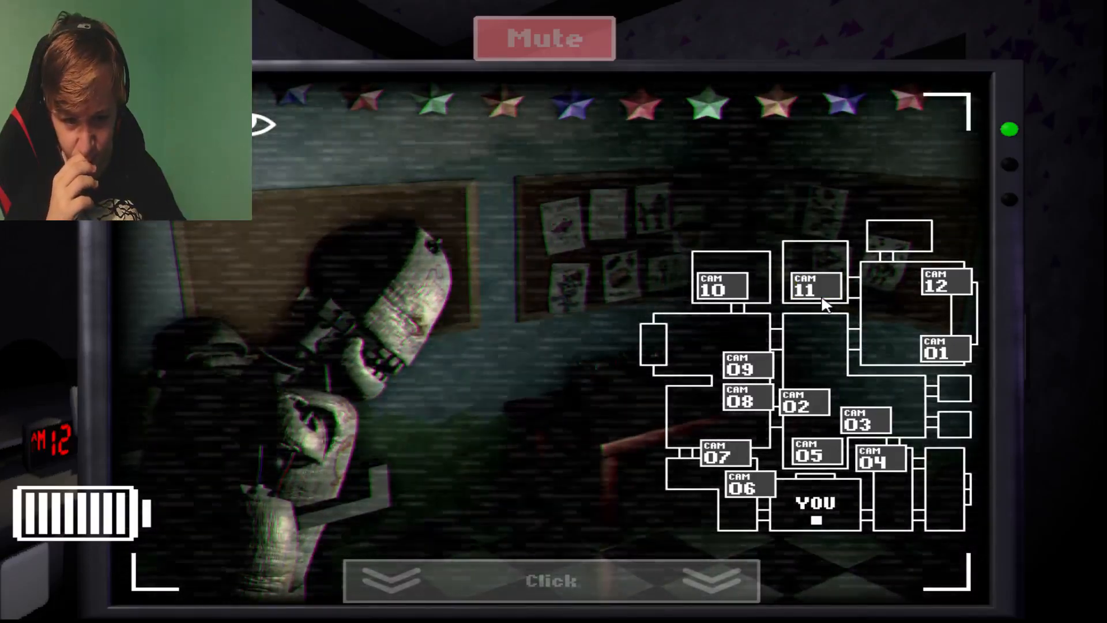
Alternate between CAM 10 and CAM 11 past 1 AM, spotting the blue cat on CAM 10.
left_click(814, 286)
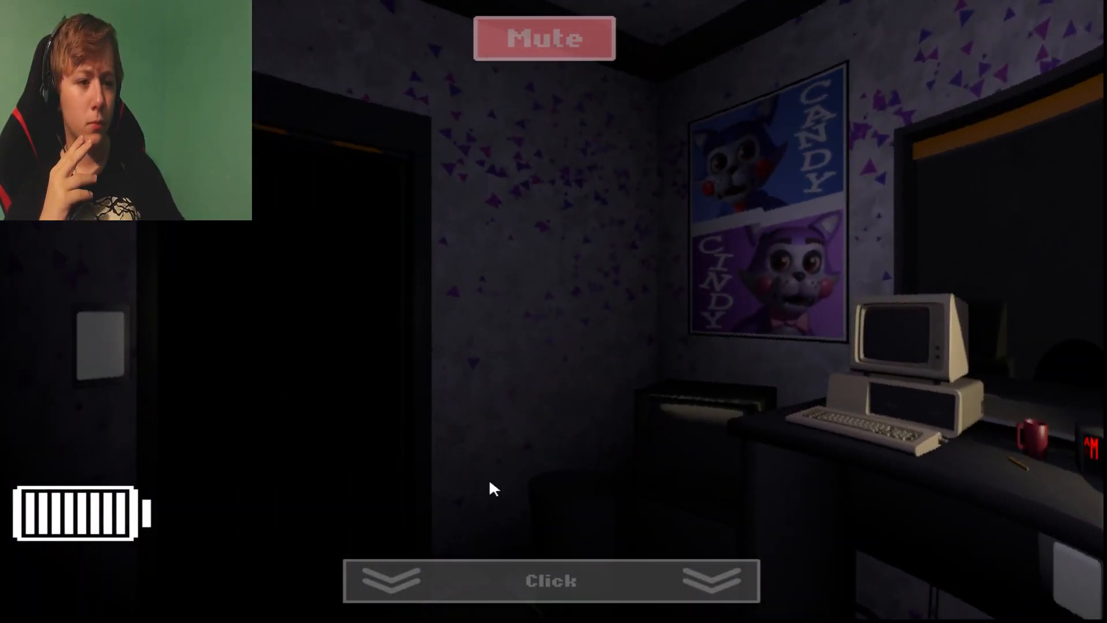
mouse_move(554, 546)
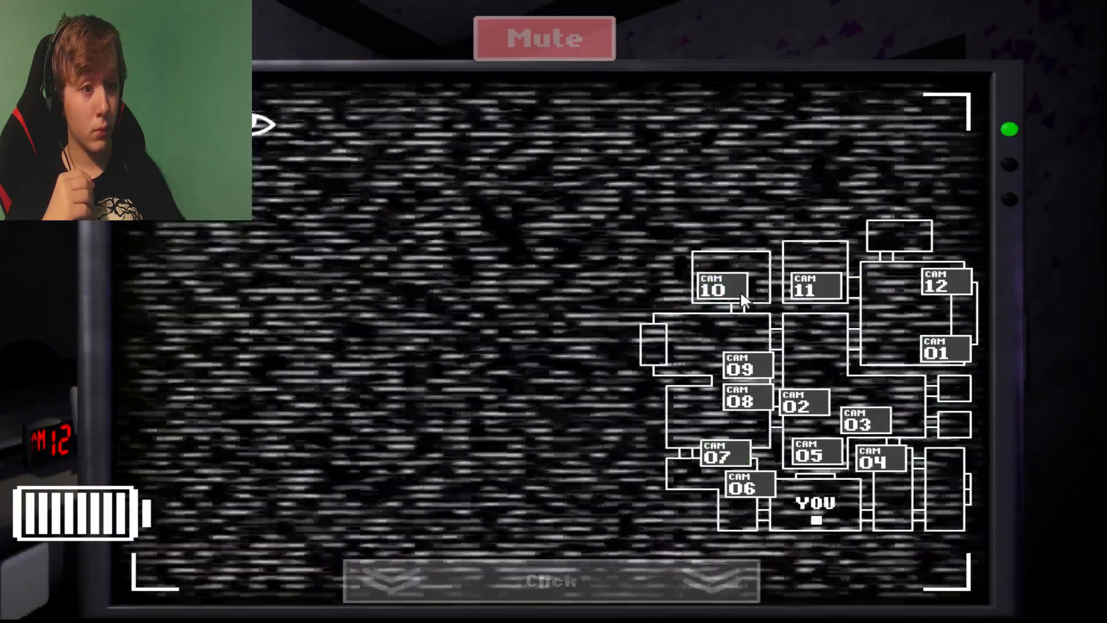
left_click(717, 286)
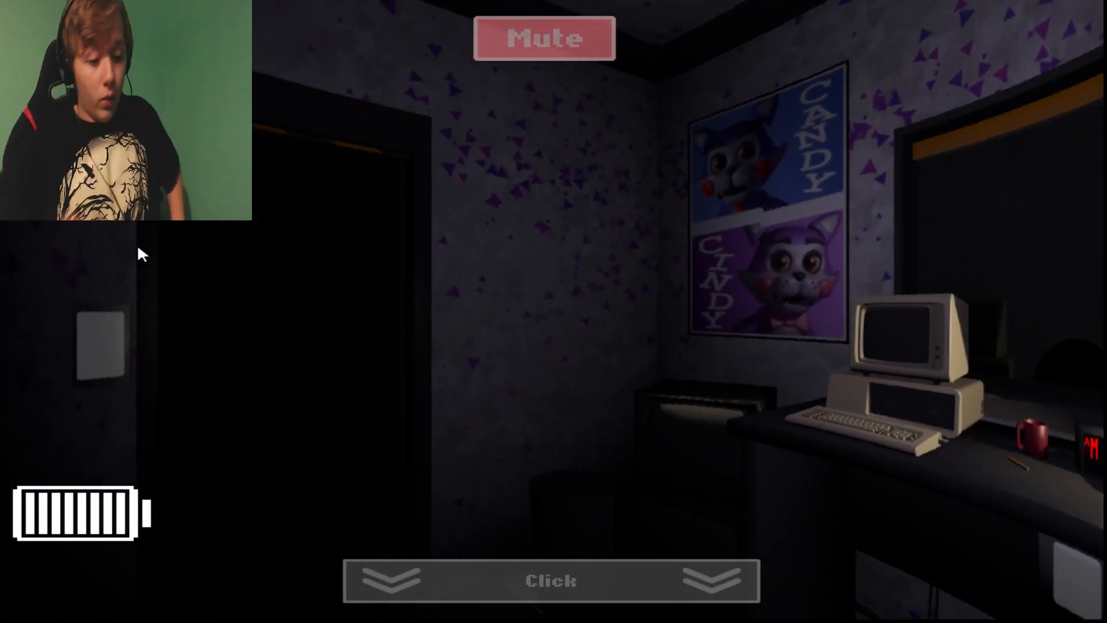
mouse_move(296, 281)
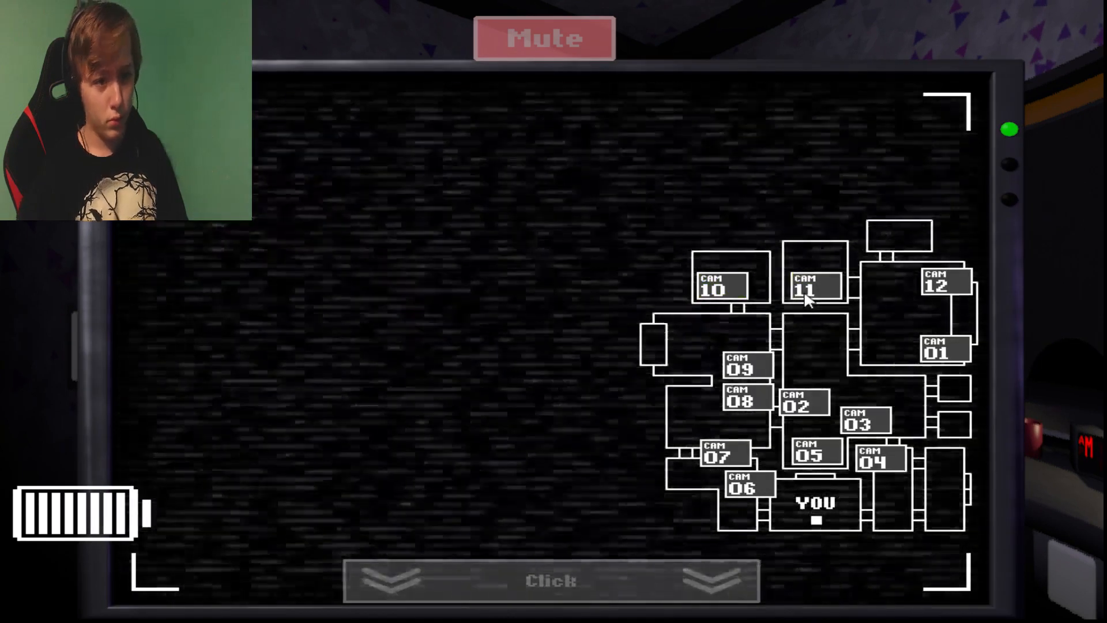
left_click(814, 286)
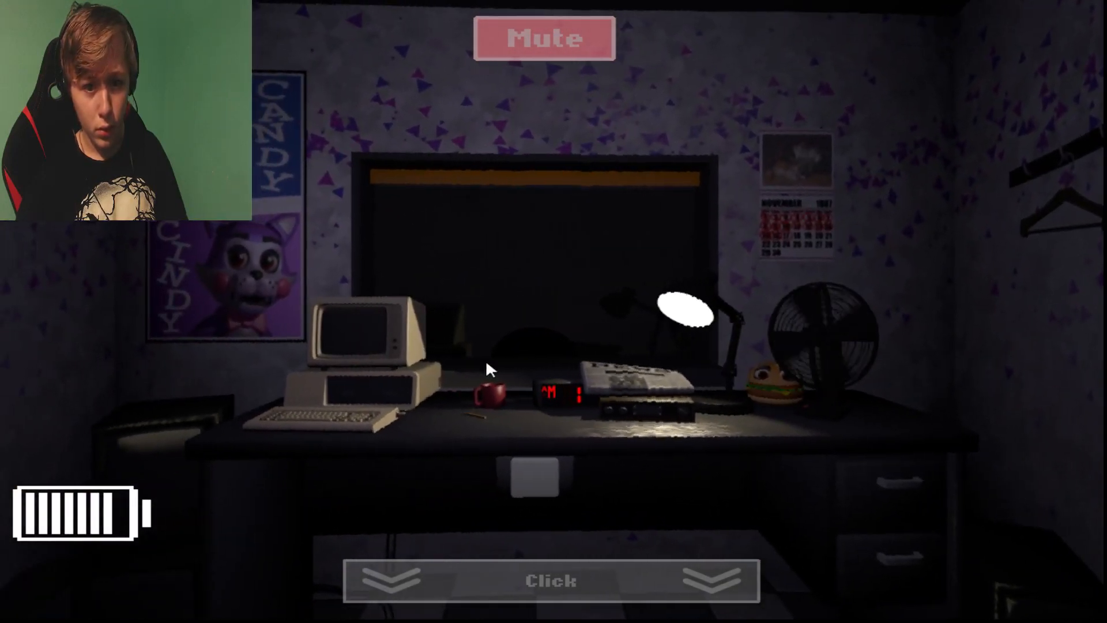
mouse_move(512, 339)
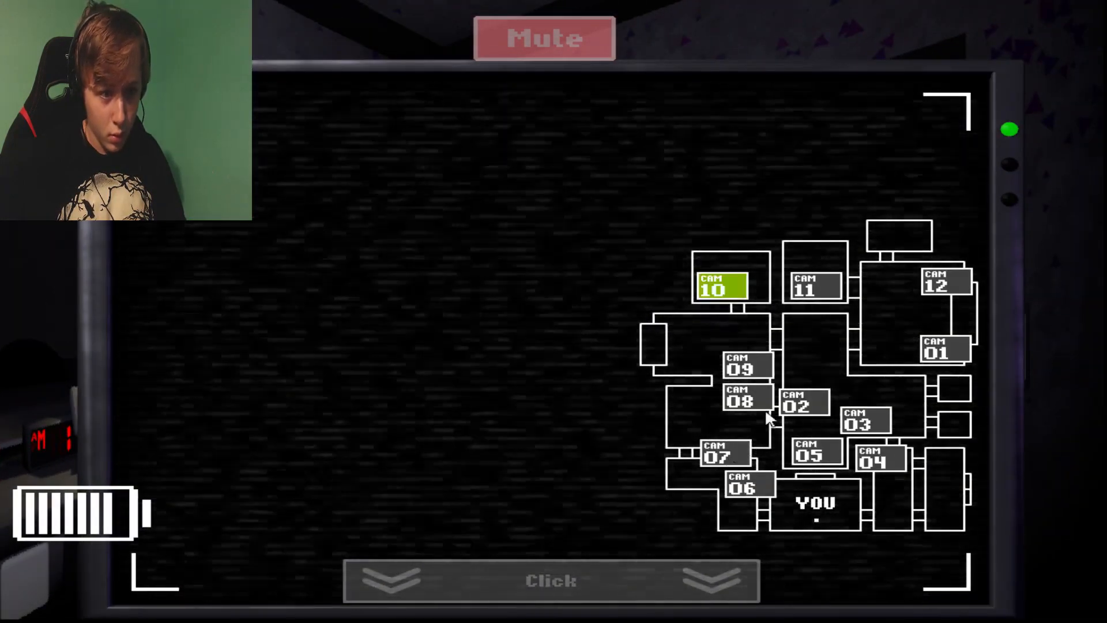
left_click(719, 286)
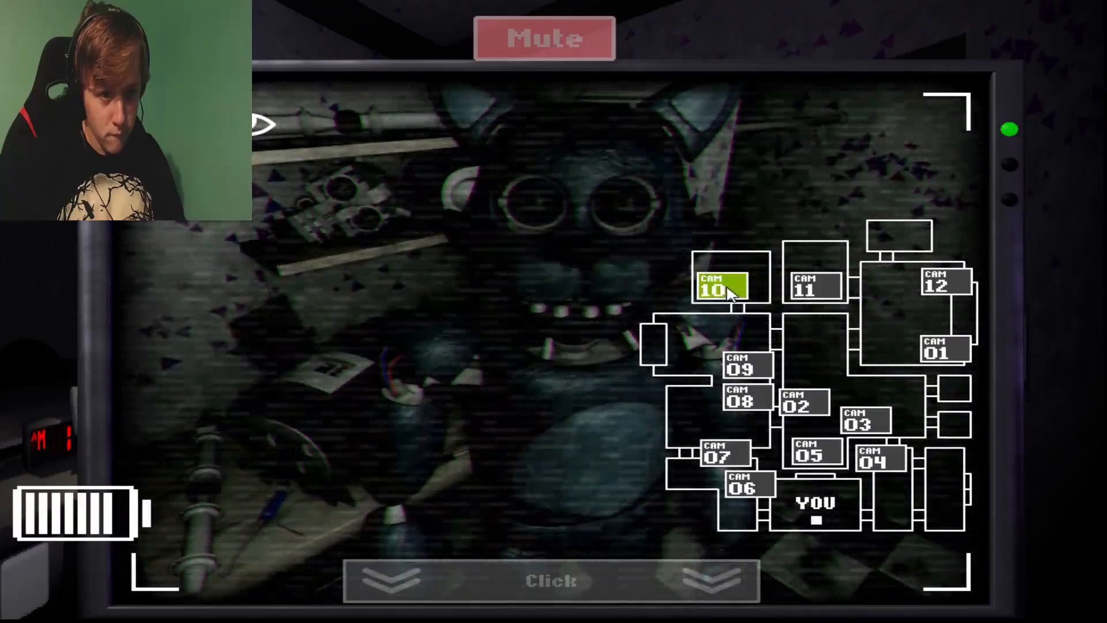
left_click(814, 286)
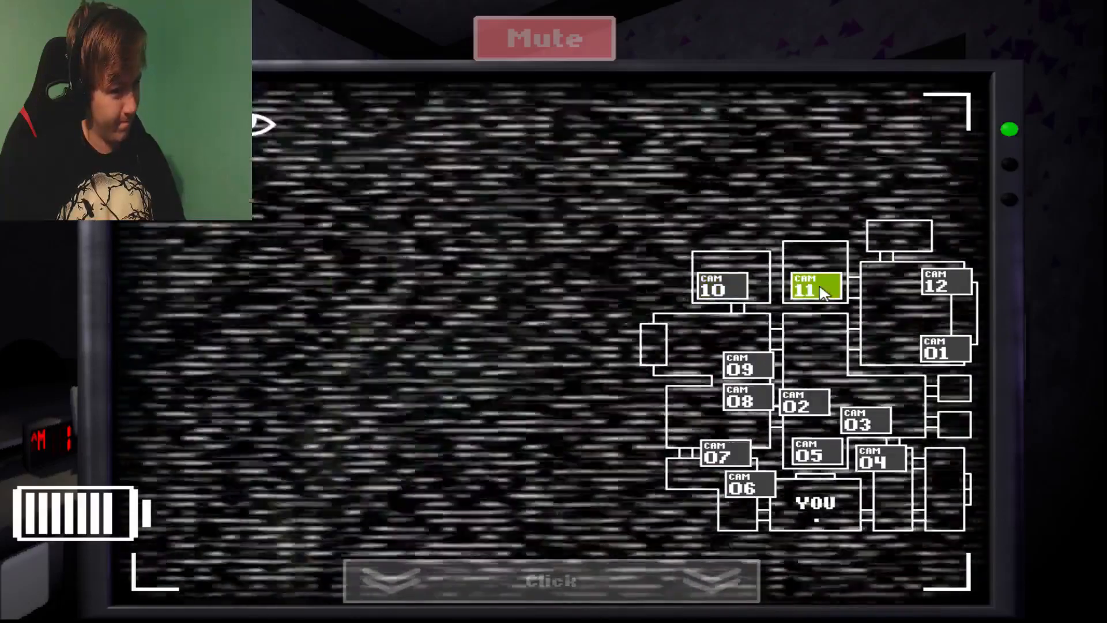
Bring the cameras back up onto a dim feed showing faint glowing eyes.
left_click(814, 288)
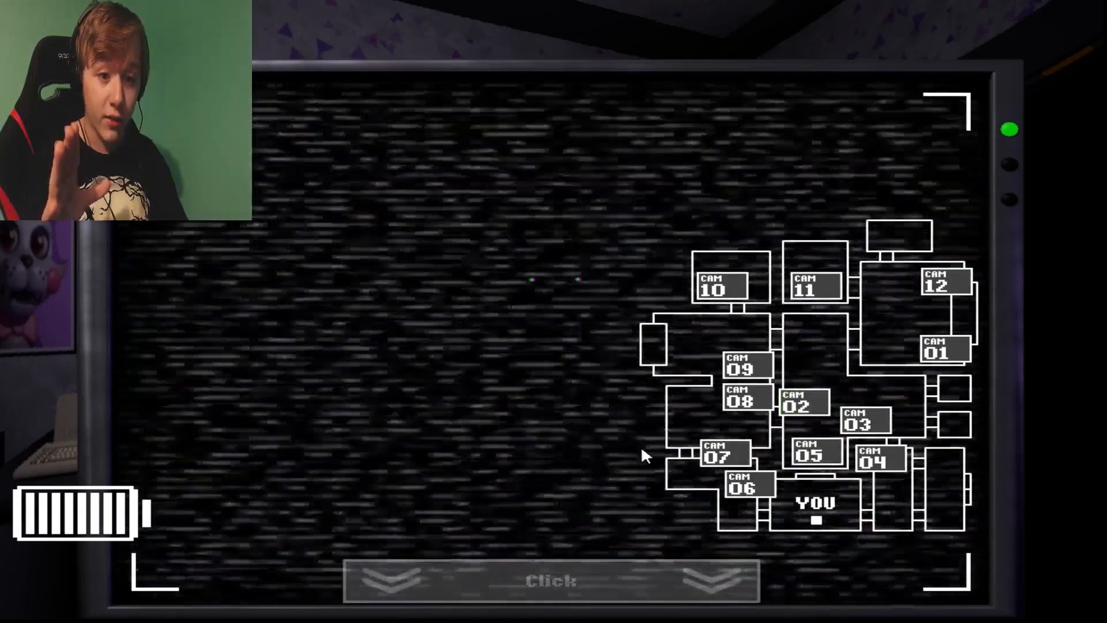
Lower, briefly re-raise, then lower the monitor again to face the left doorway at 1 AM.
left_click(550, 580)
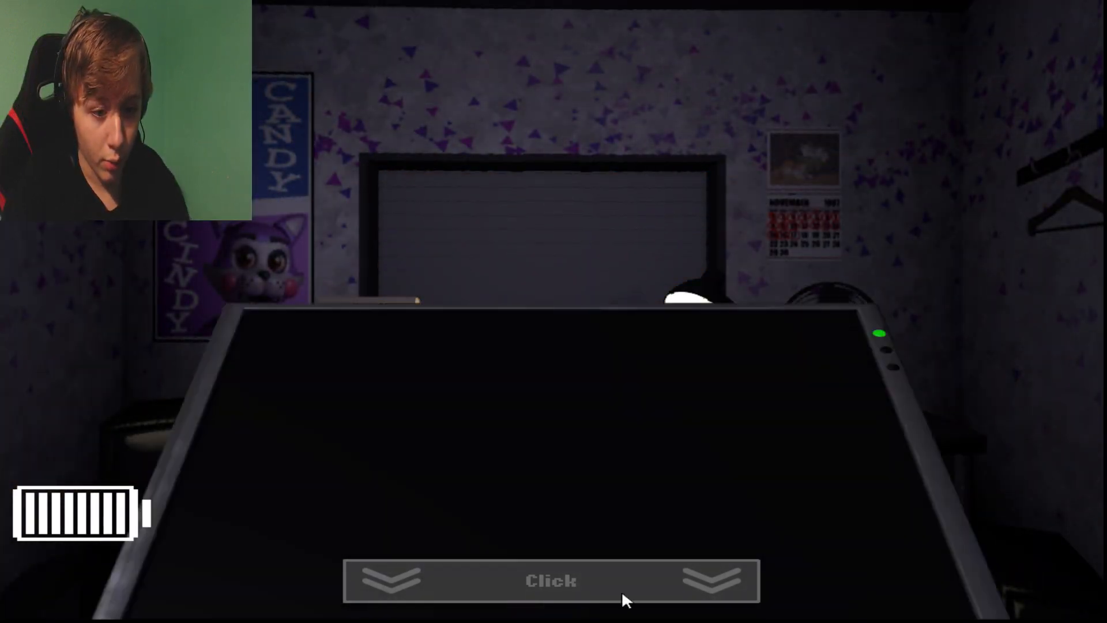
left_click(551, 580)
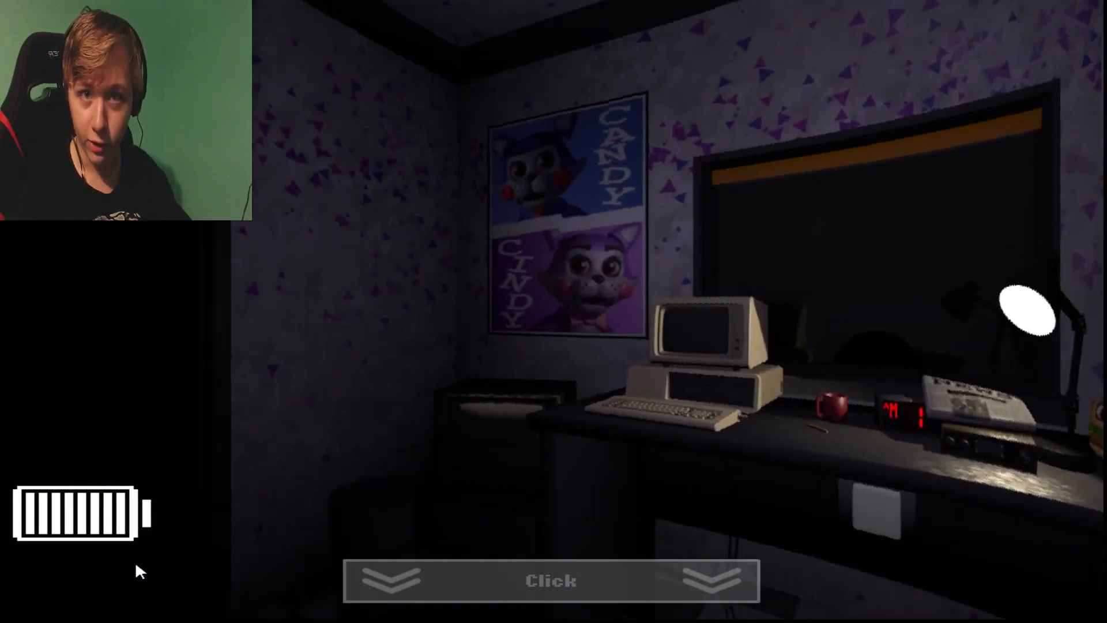
left_click(550, 581)
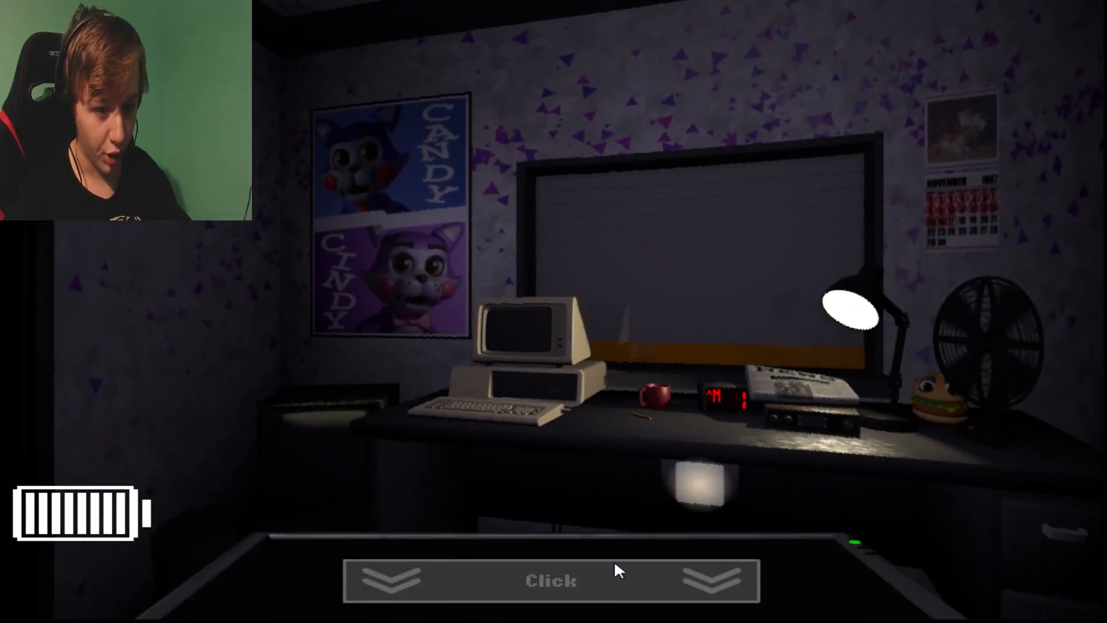
left_click(551, 581)
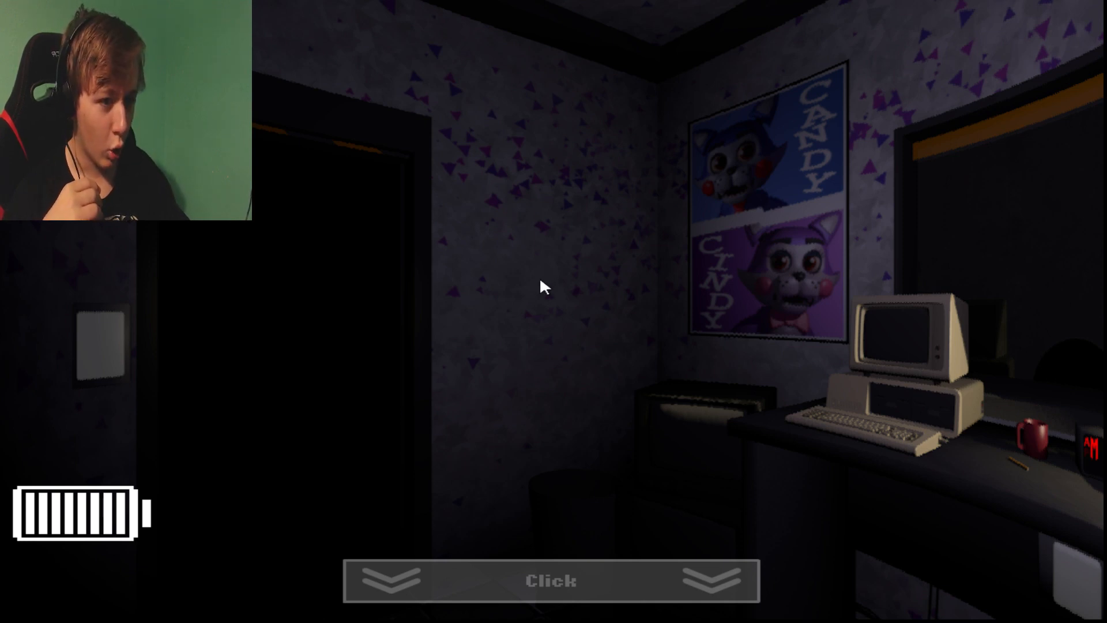
mouse_move(516, 300)
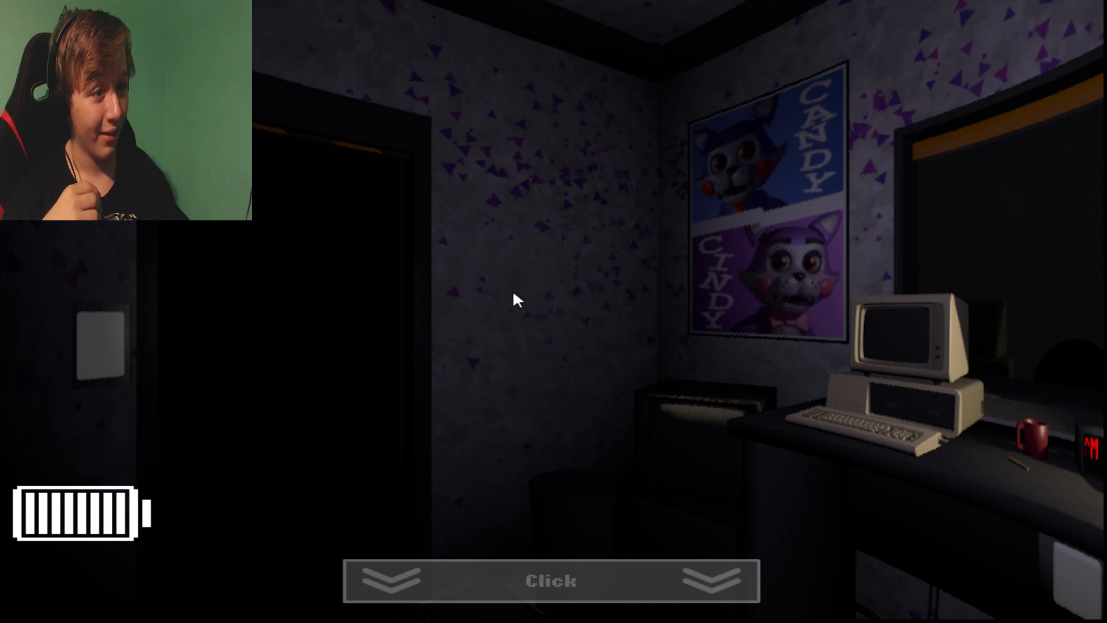
mouse_move(529, 311)
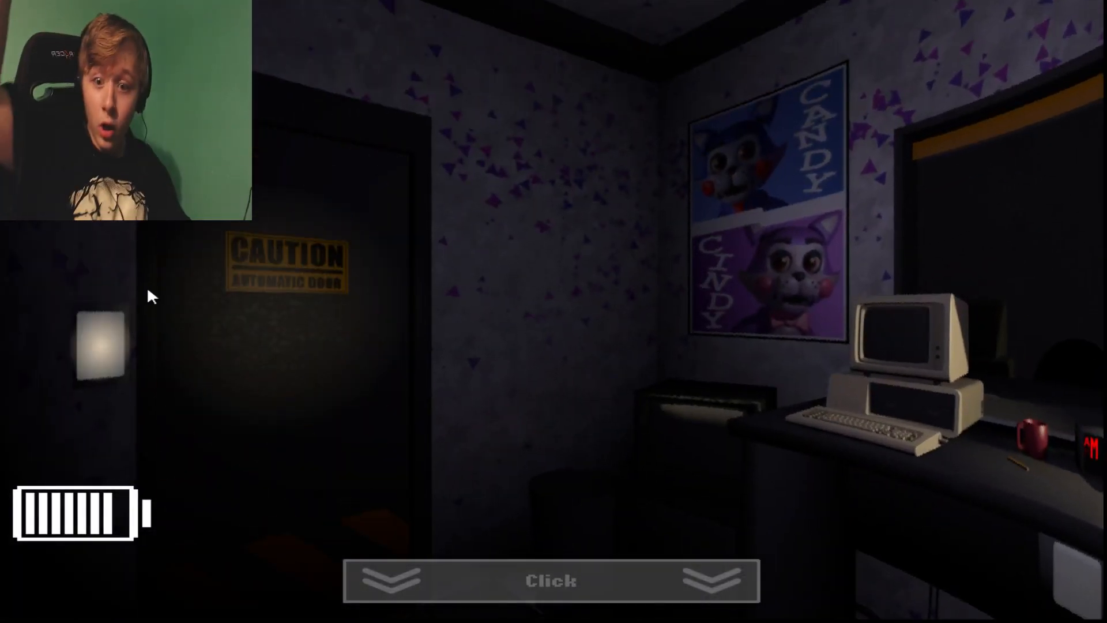
mouse_move(168, 289)
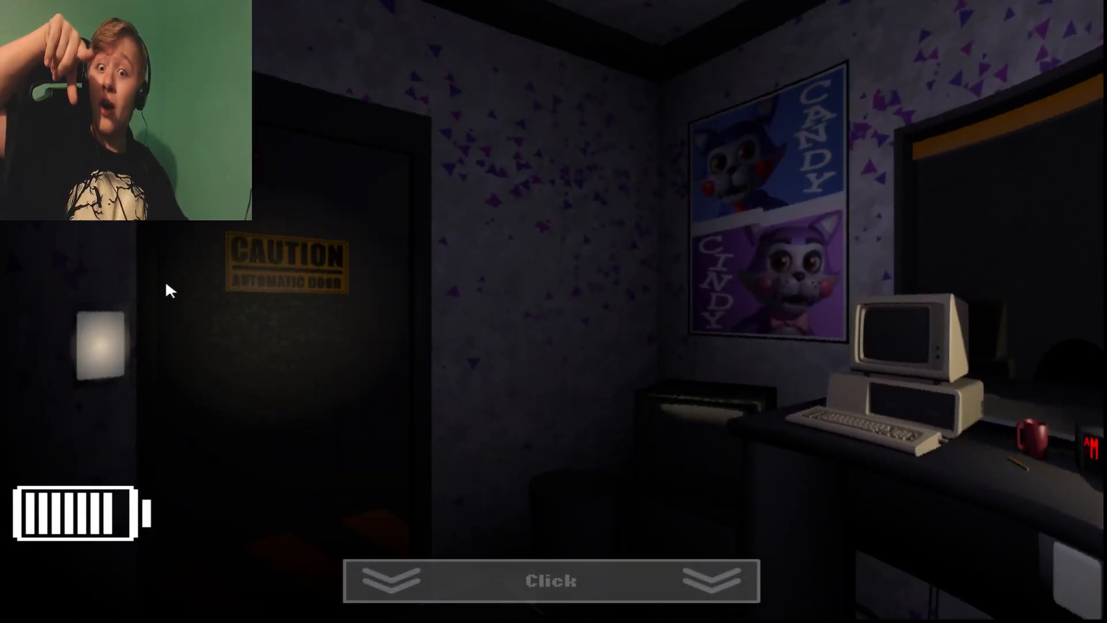
Finish lighting the left hallway and raise the cameras onto the monkey animatronic close-up.
left_click(550, 580)
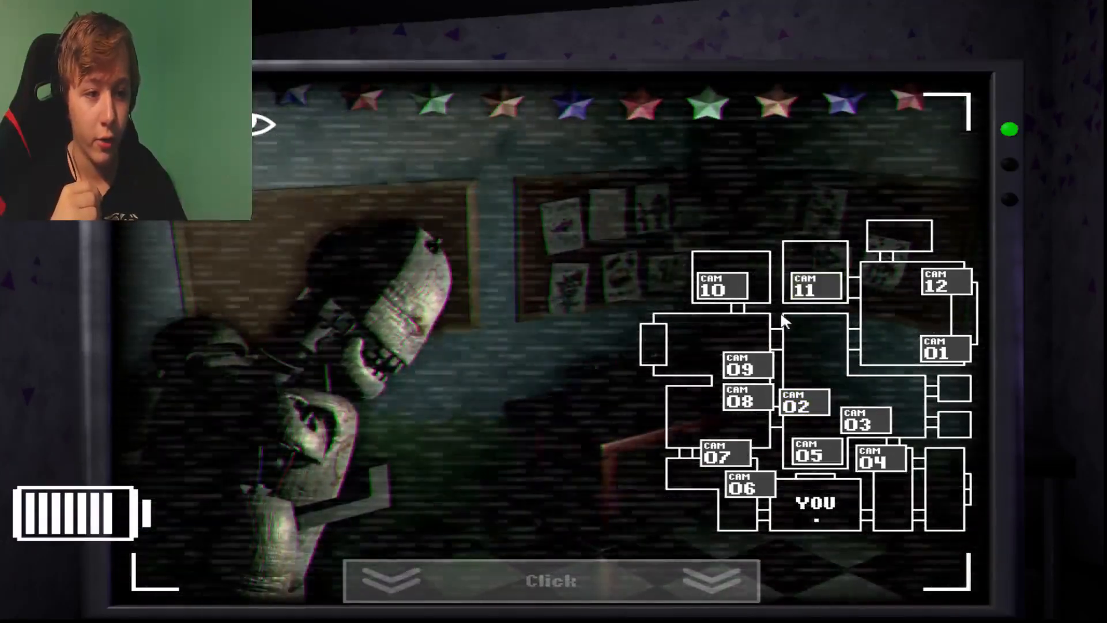
Check Blank on another camera feed, then lower the monitor to face the right door at 3 AM.
left_click(550, 580)
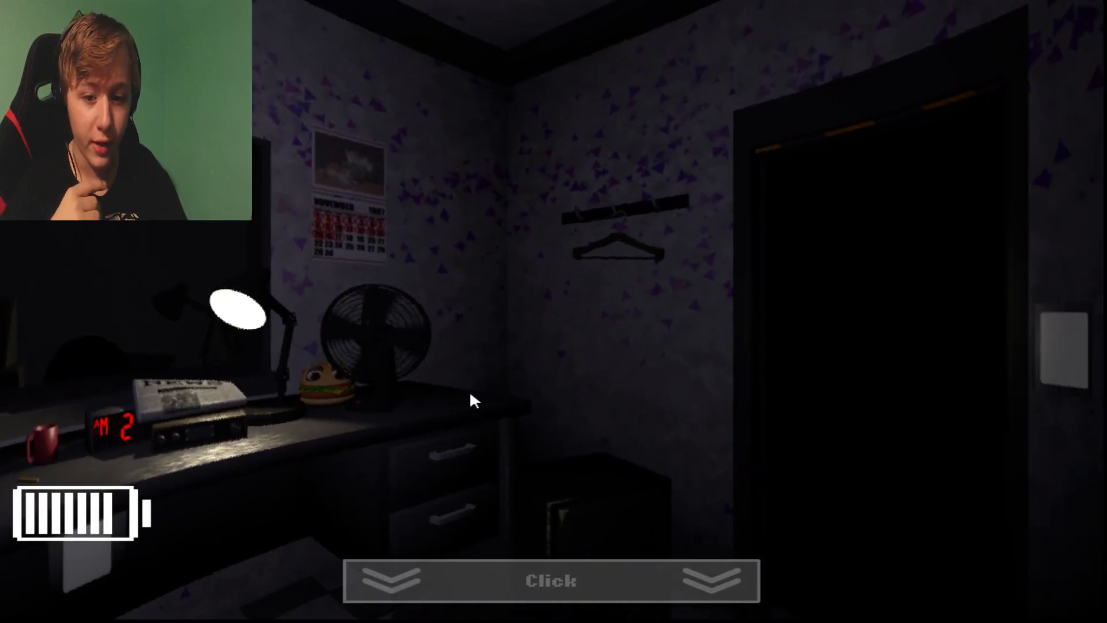
left_click(550, 581)
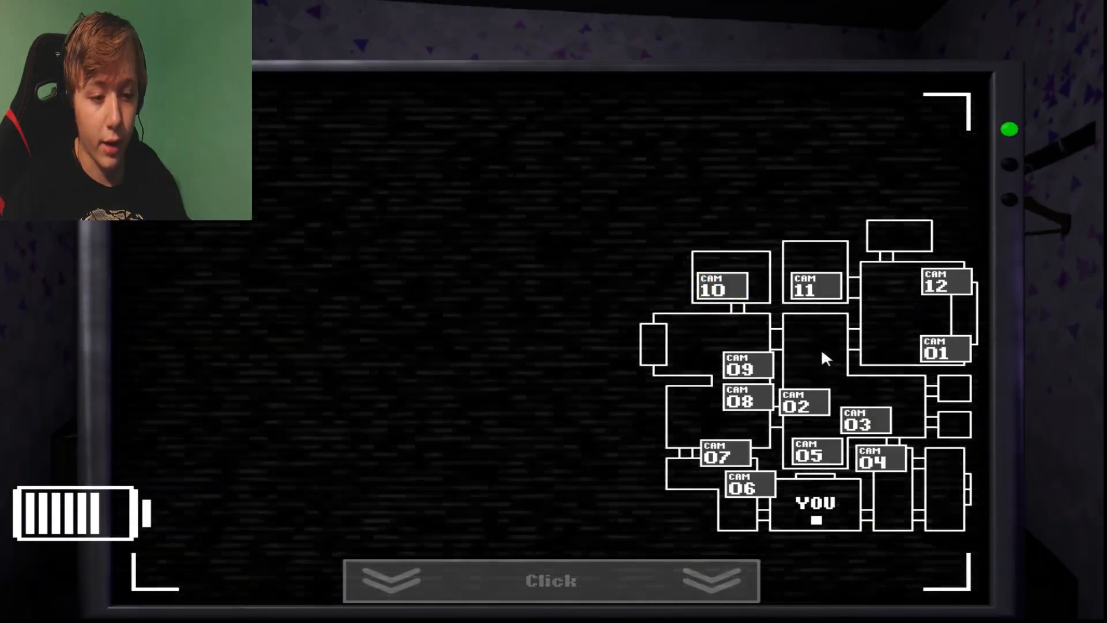
left_click(815, 286)
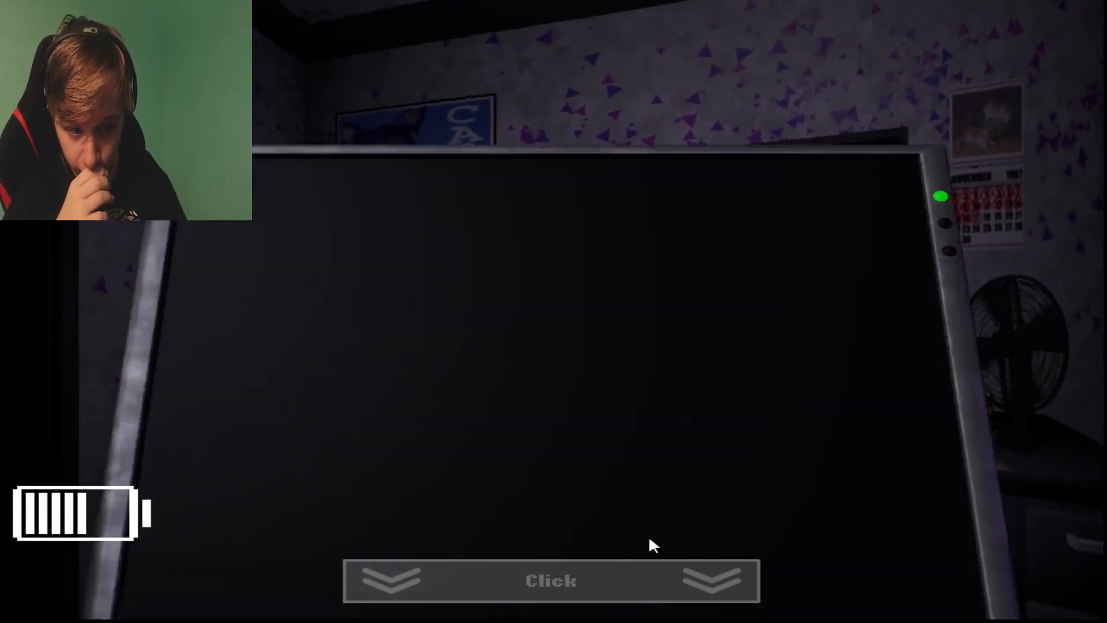
left_click(550, 579)
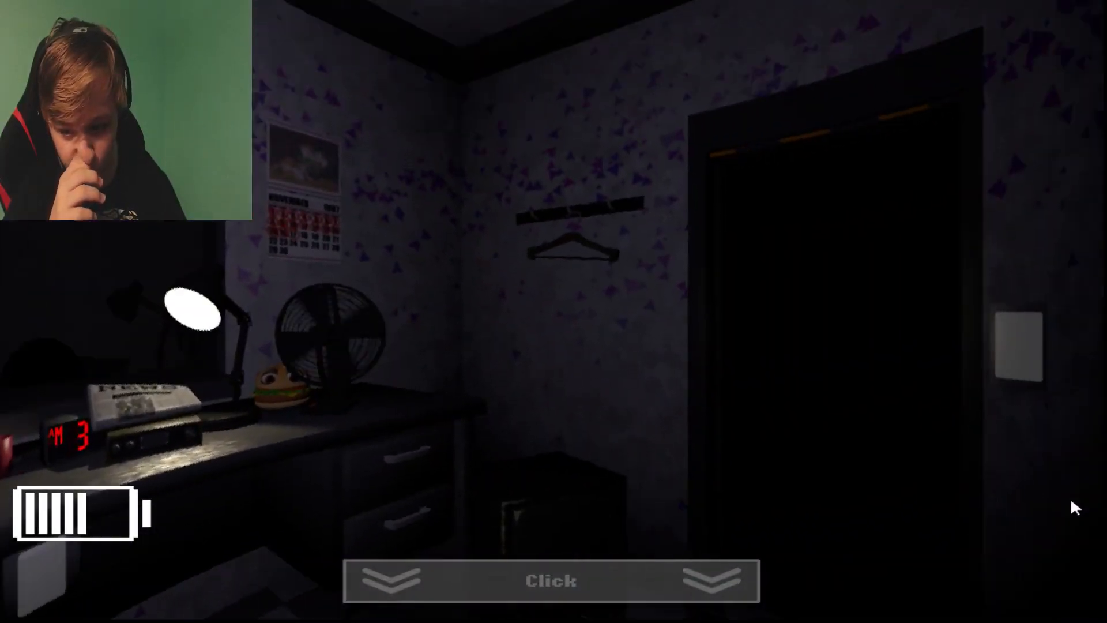
View CAM 10 and CAM 05's empty checkered room, then face the left doorway at 4 AM.
left_click(550, 580)
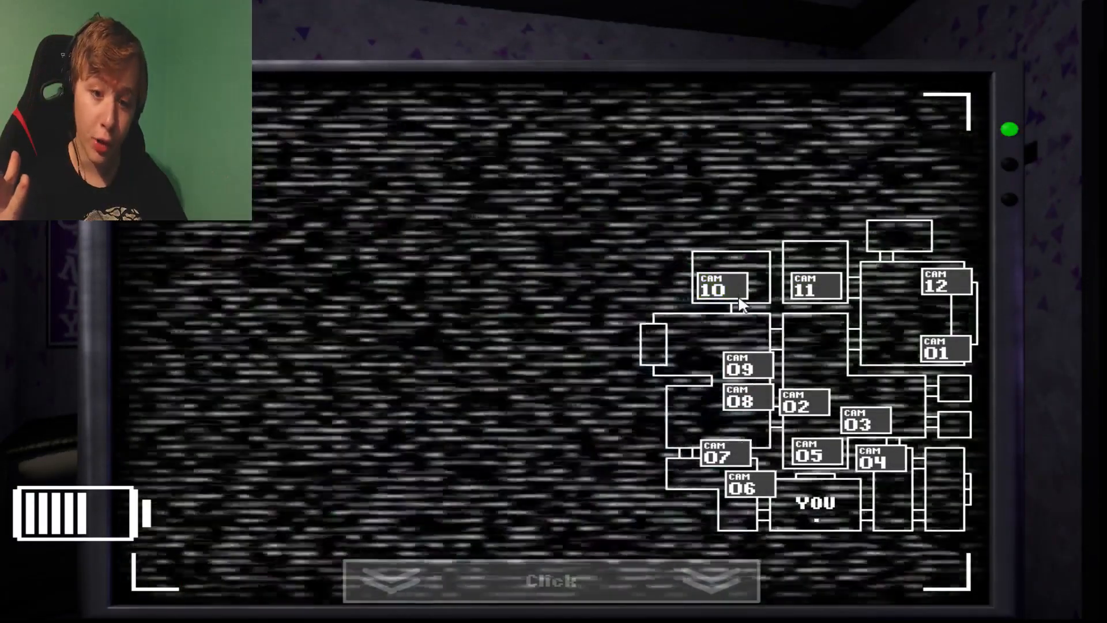
left_click(553, 580)
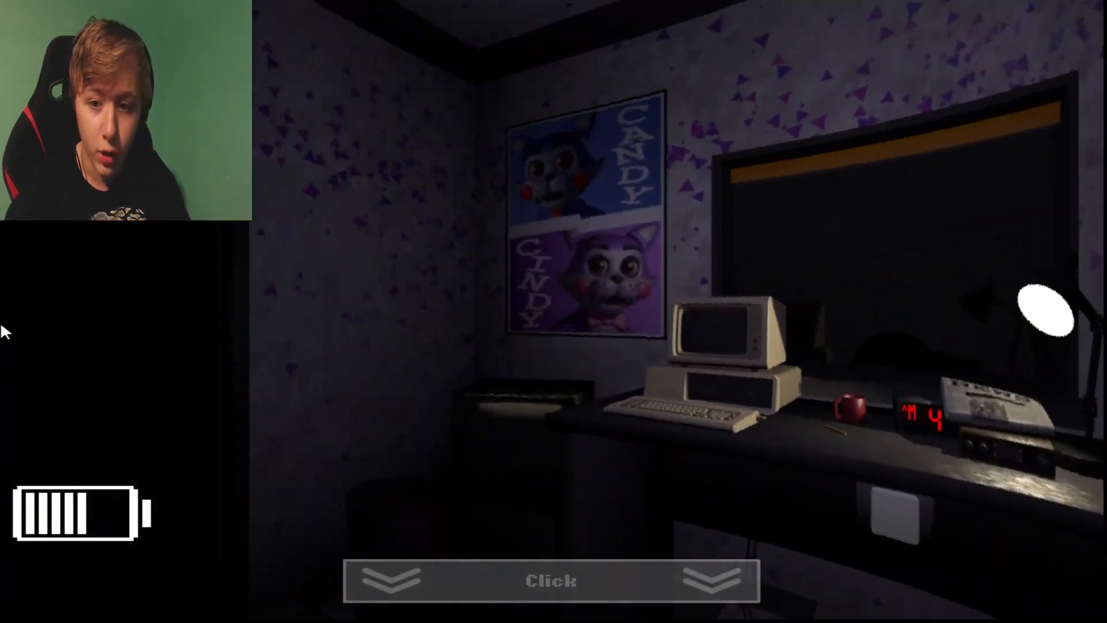
left_click(552, 580)
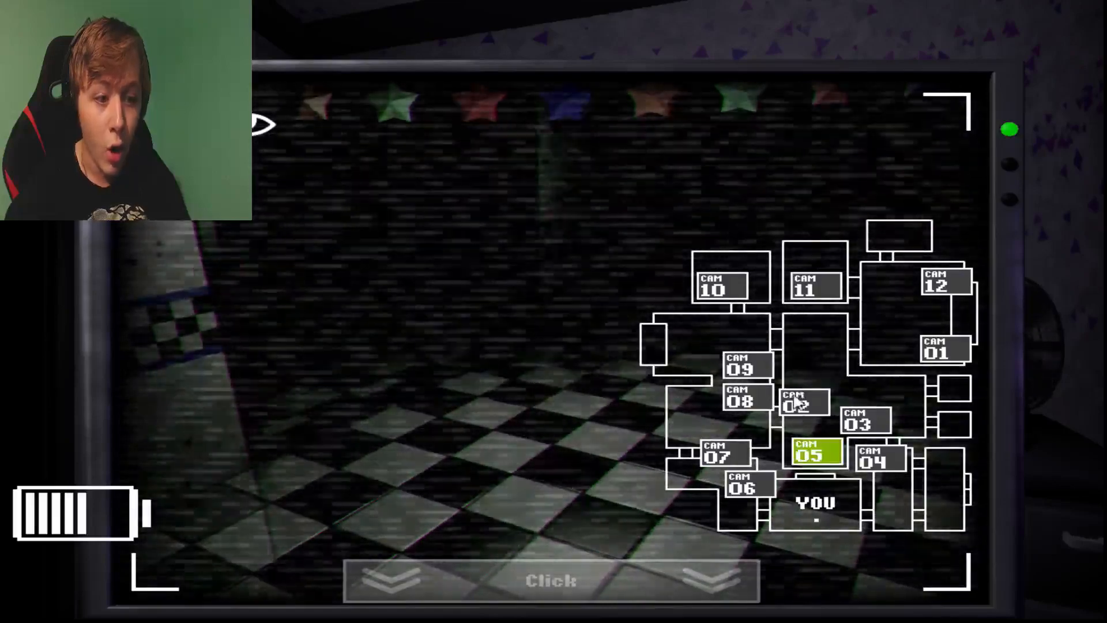
left_click(720, 286)
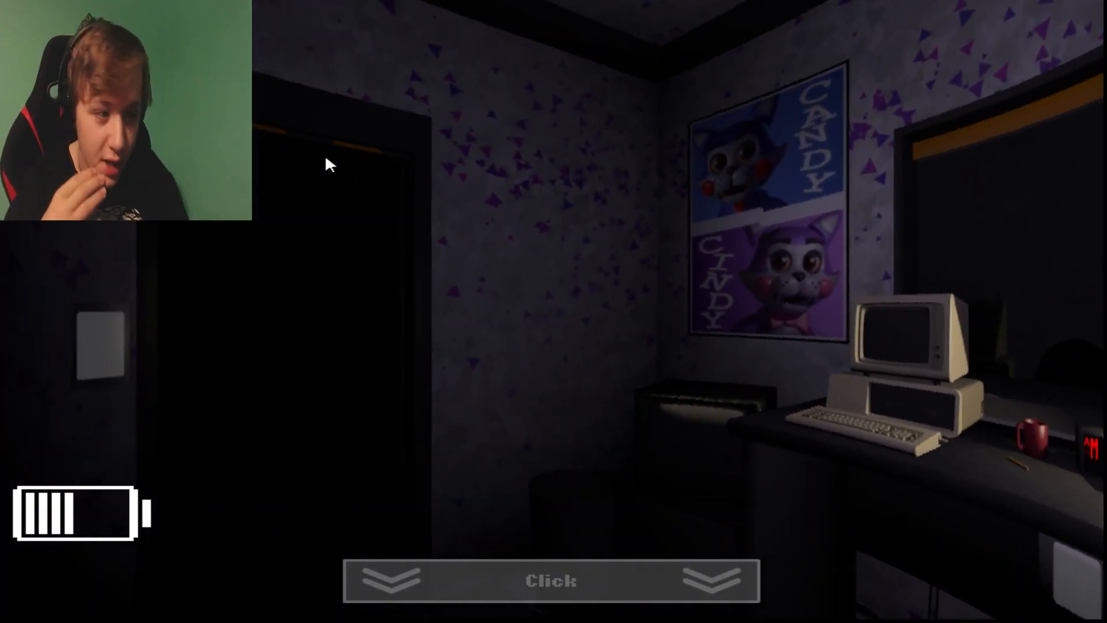
mouse_move(575, 151)
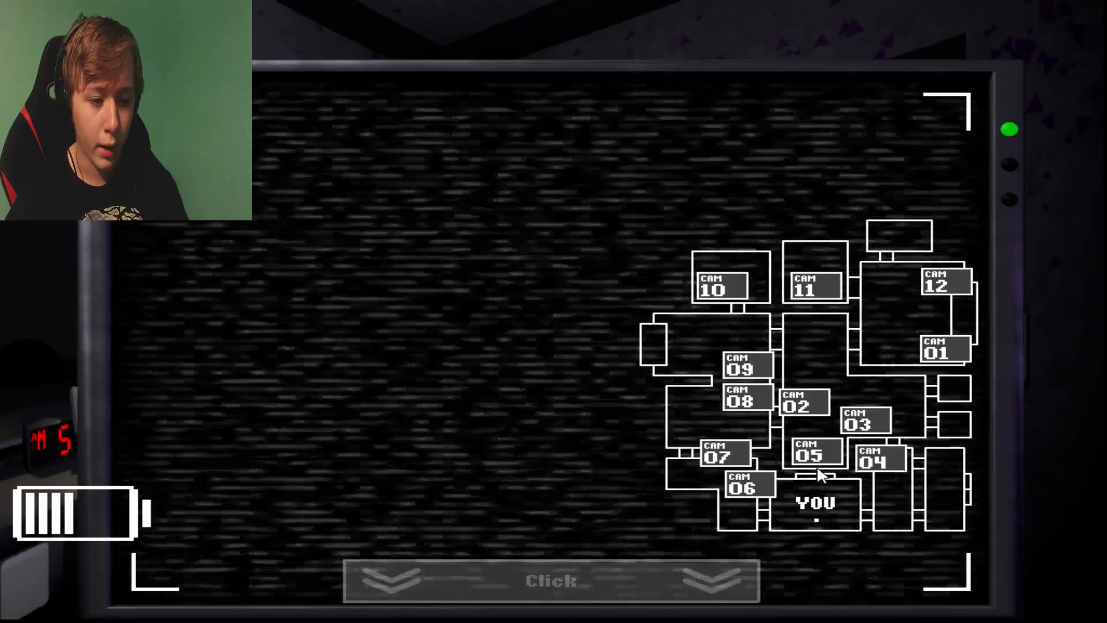
Check camera 05, light the right doorway, then raise the cameras onto static at 5 AM.
left_click(814, 453)
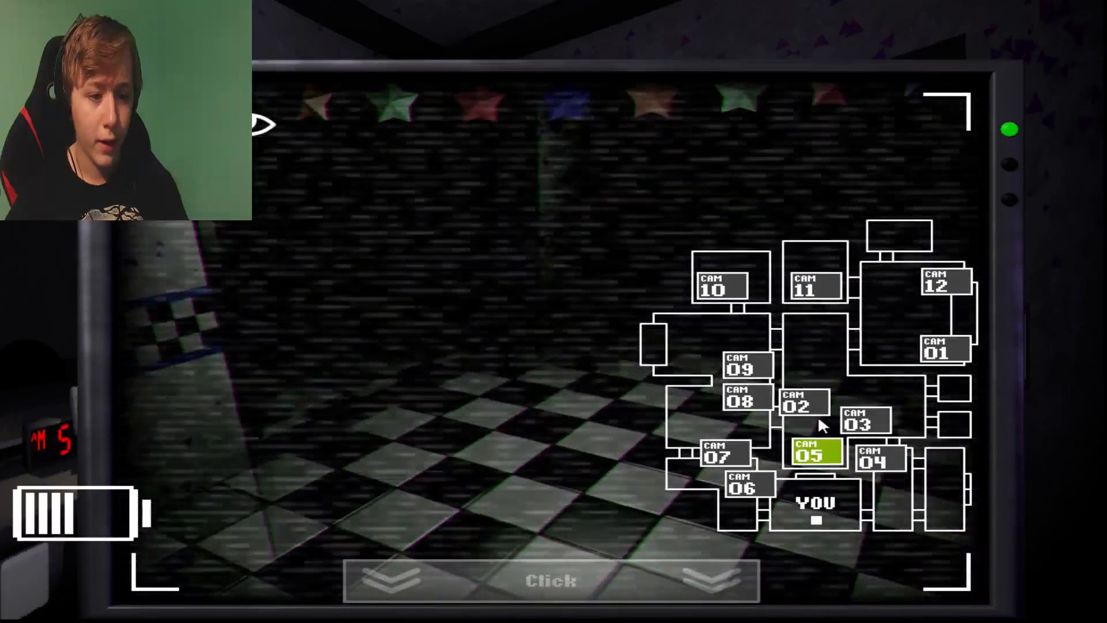
left_click(550, 580)
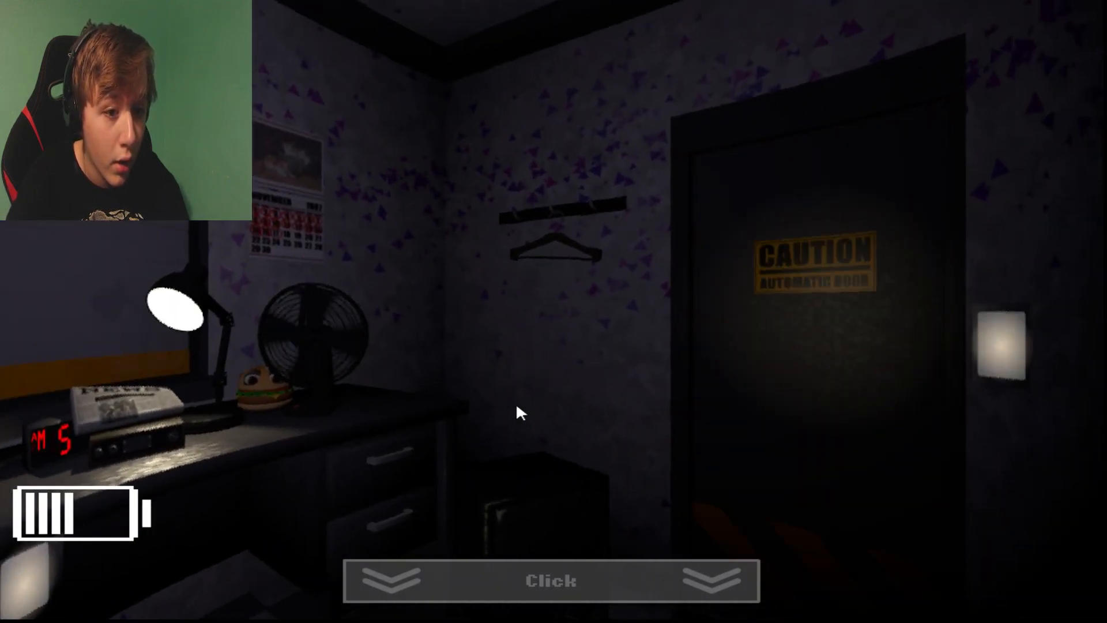
mouse_move(490, 400)
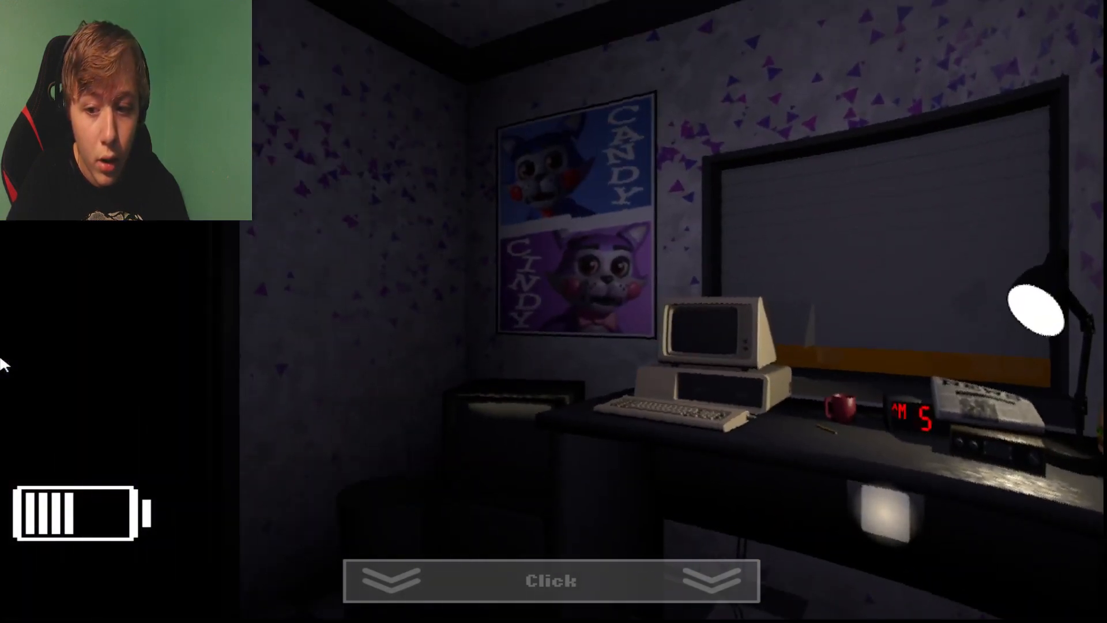
left_click(551, 580)
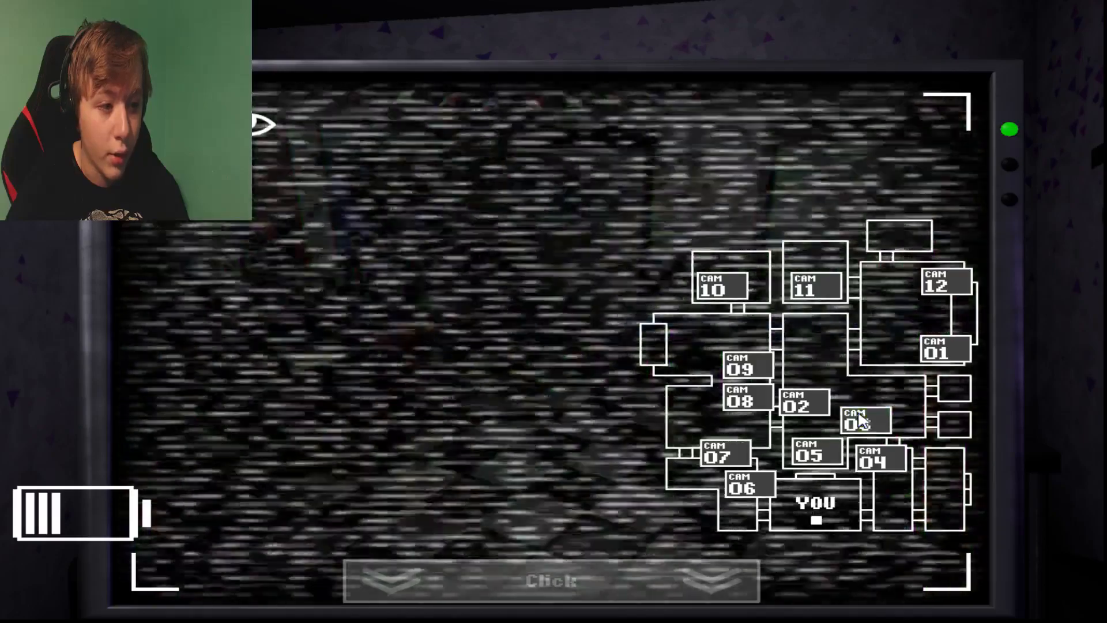
View camera 09 showing the monkey, then camera 11 with the slumped white Blank.
left_click(746, 365)
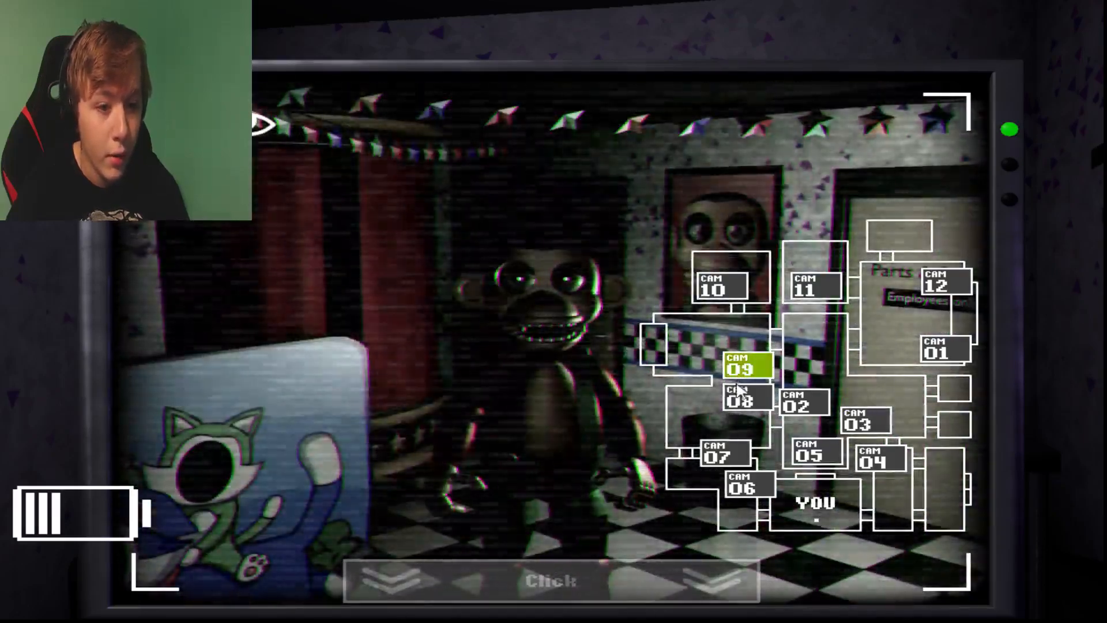
left_click(814, 281)
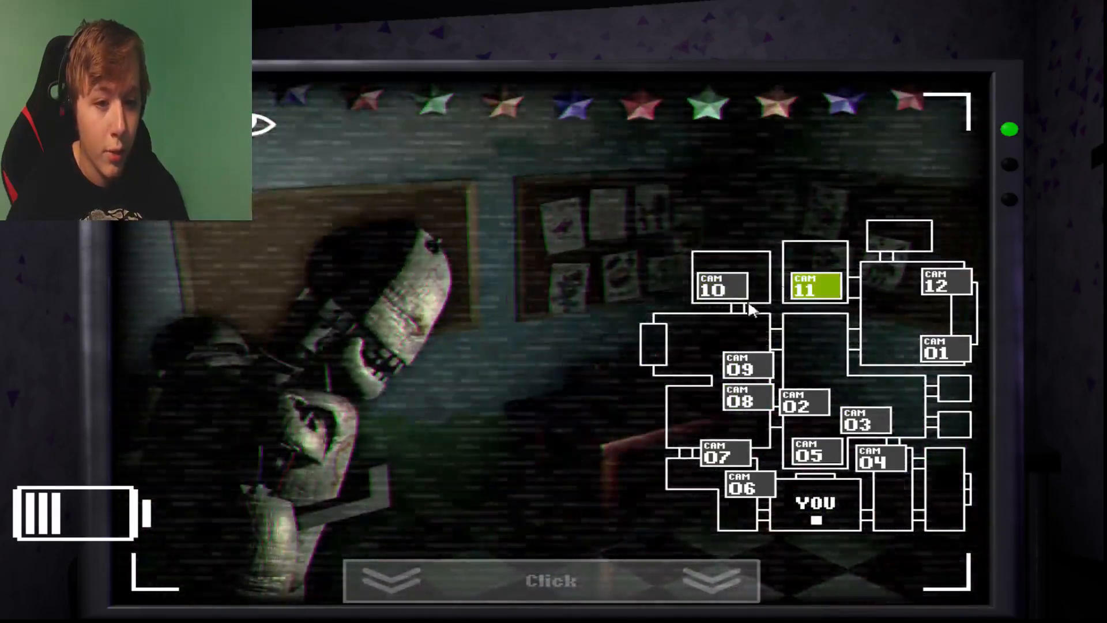